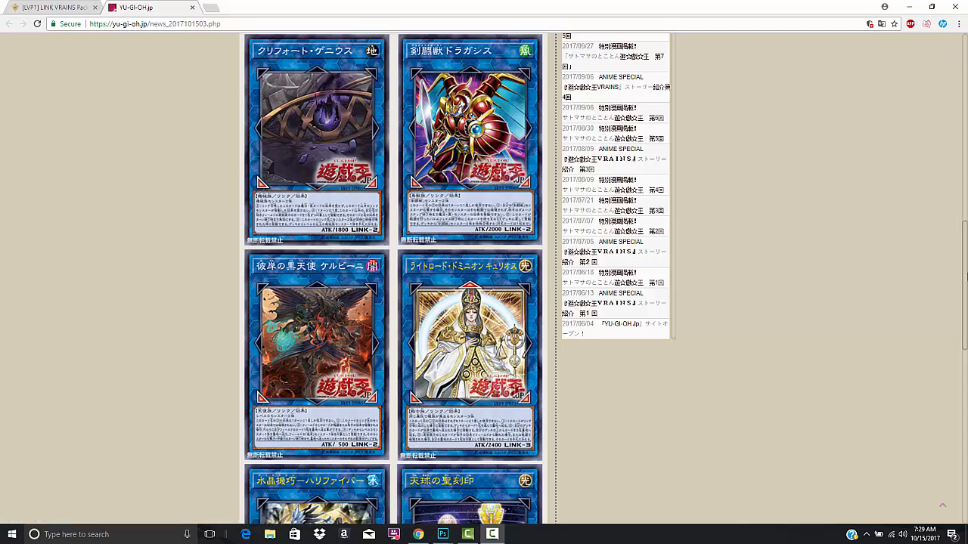
Scroll down to the second row of LINK VRAINS PACK card images with Cherubini and Kyrios.
{"action": "scroll", "scroll_direction": "down", "scroll_amount": 3}
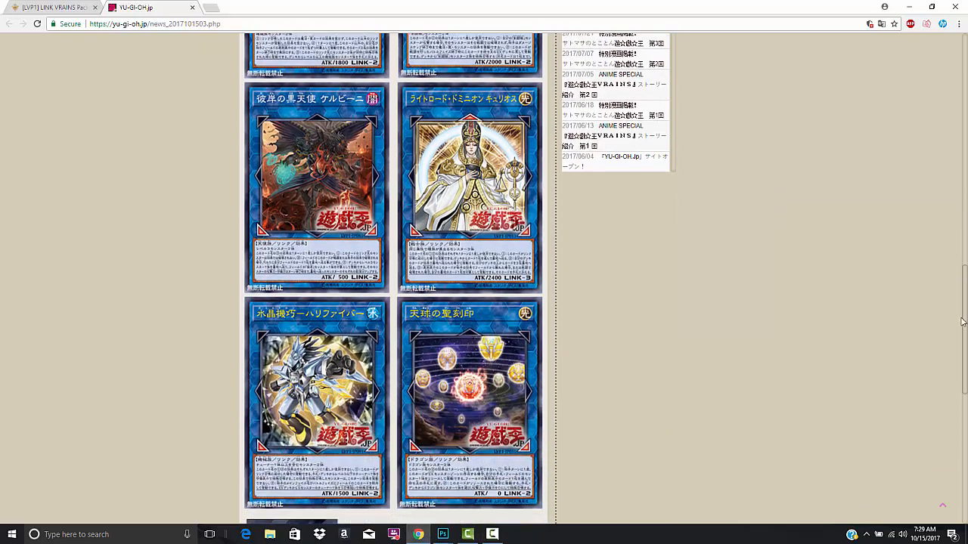
{"action": "mouse_move", "coordinate": [481, 324]}
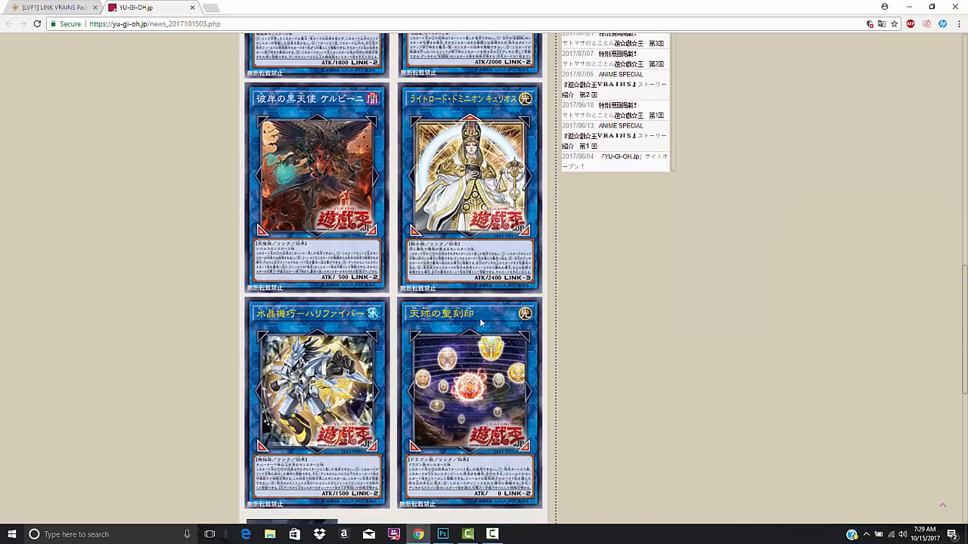
{"action": "mouse_move", "coordinate": [263, 154]}
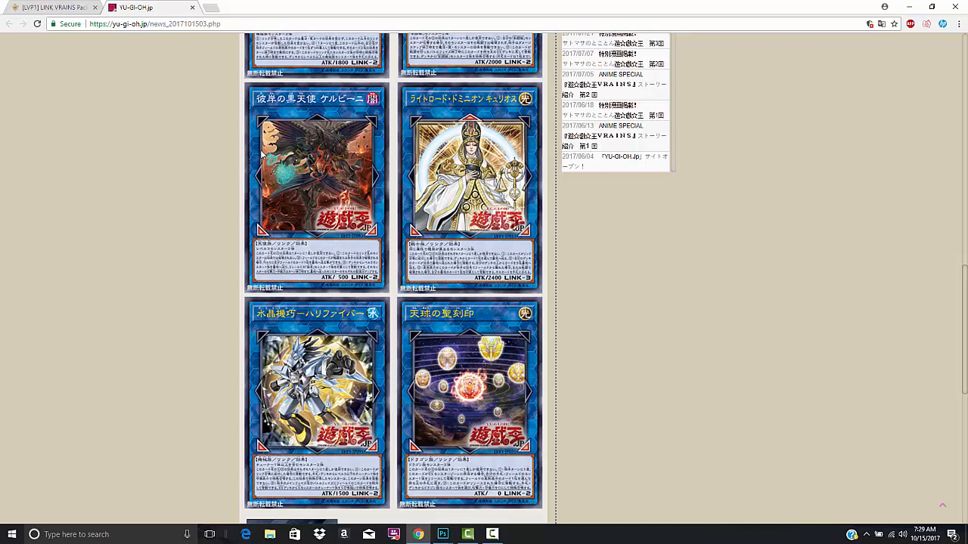
{"action": "mouse_move", "coordinate": [261, 151]}
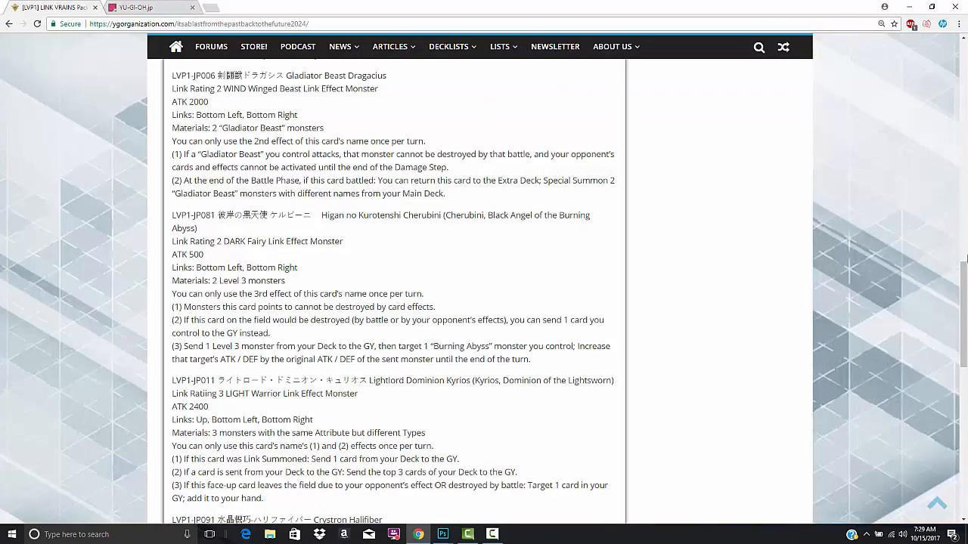
Scroll up to the article's card thumbnails and the Qliphort Genius entry.
{"action": "scroll", "scroll_direction": "up", "scroll_amount": 3}
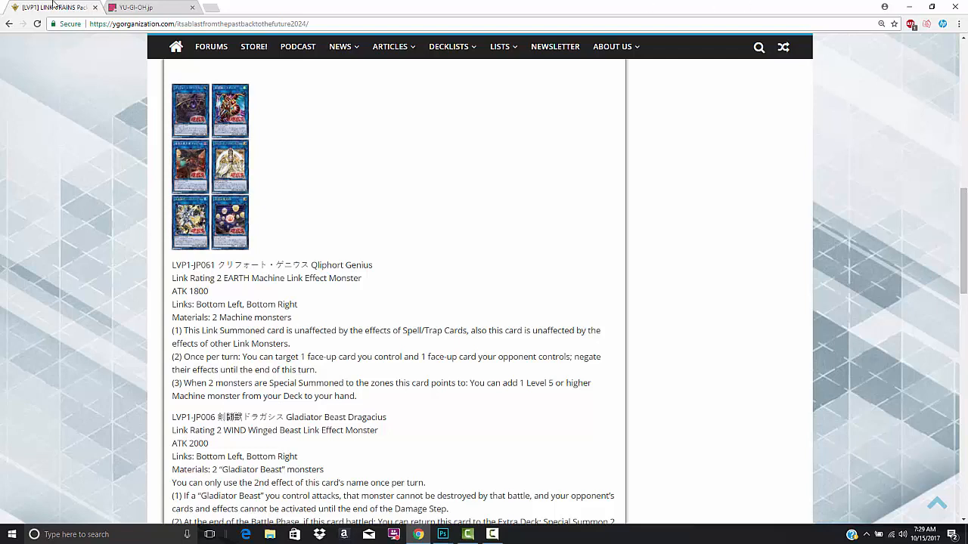
{"action": "left_click", "coordinate": [136, 6]}
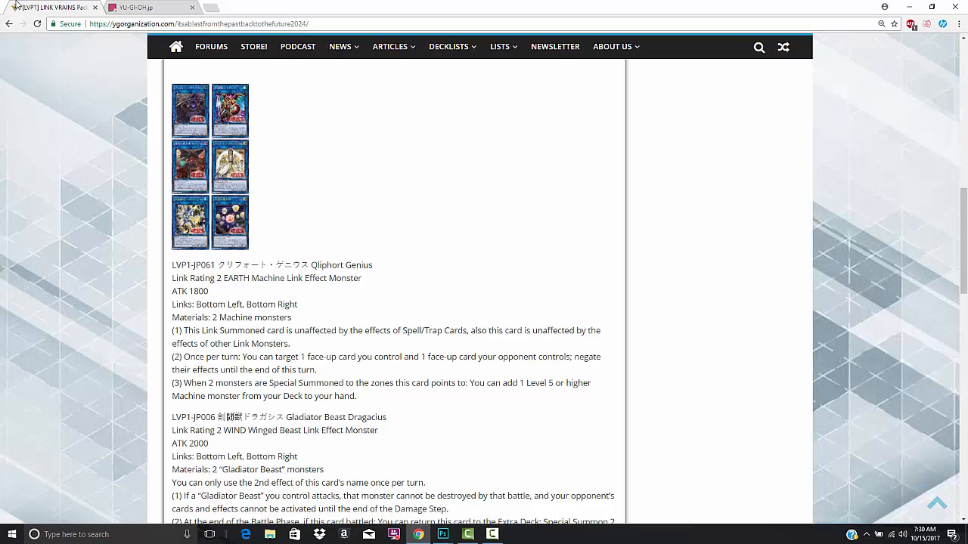
{"action": "mouse_move", "coordinate": [4, 121]}
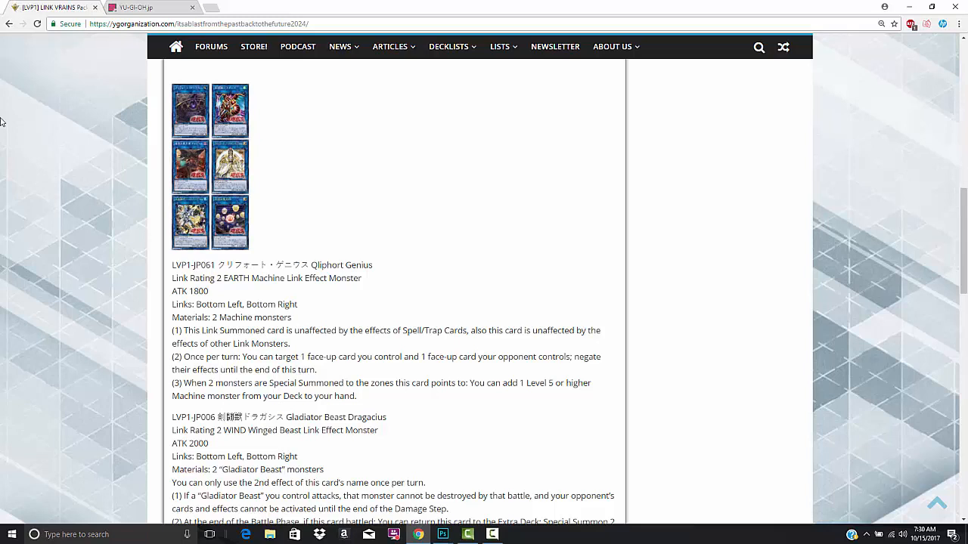
{"action": "mouse_move", "coordinate": [4, 160]}
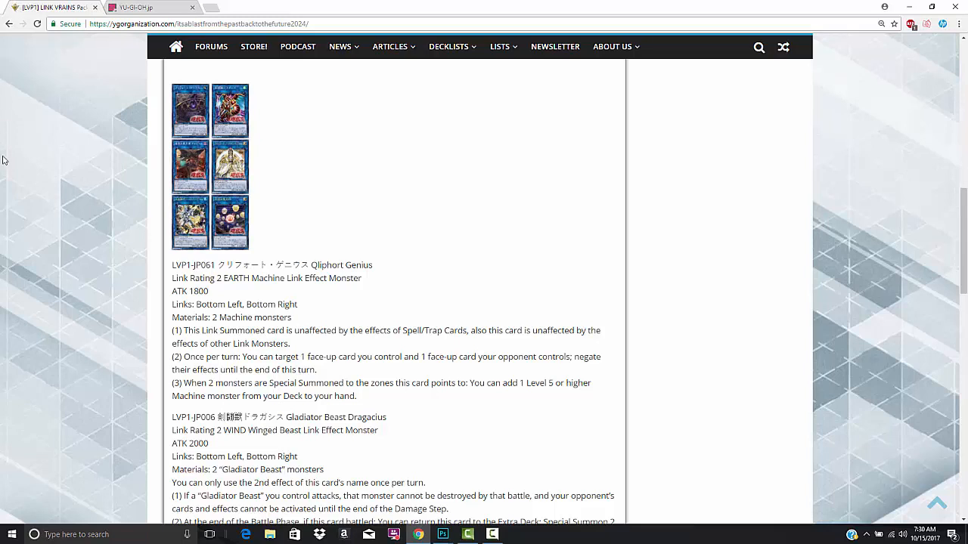
{"action": "mouse_move", "coordinate": [178, 334]}
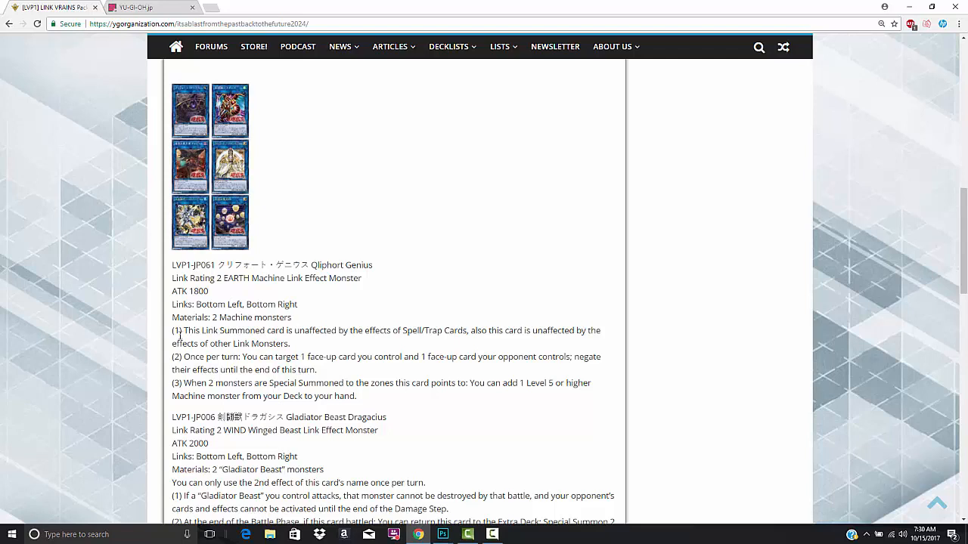
{"action": "mouse_move", "coordinate": [150, 338]}
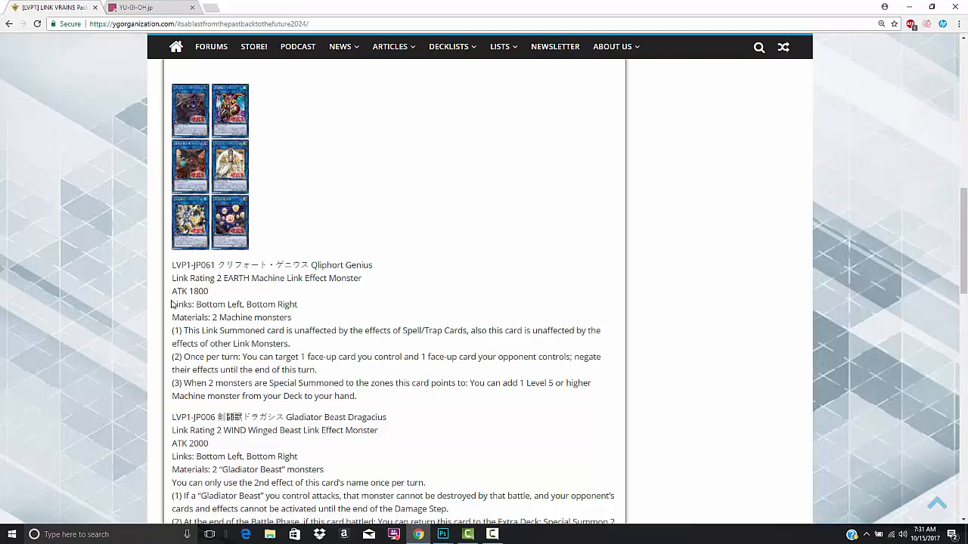
{"action": "mouse_move", "coordinate": [210, 341]}
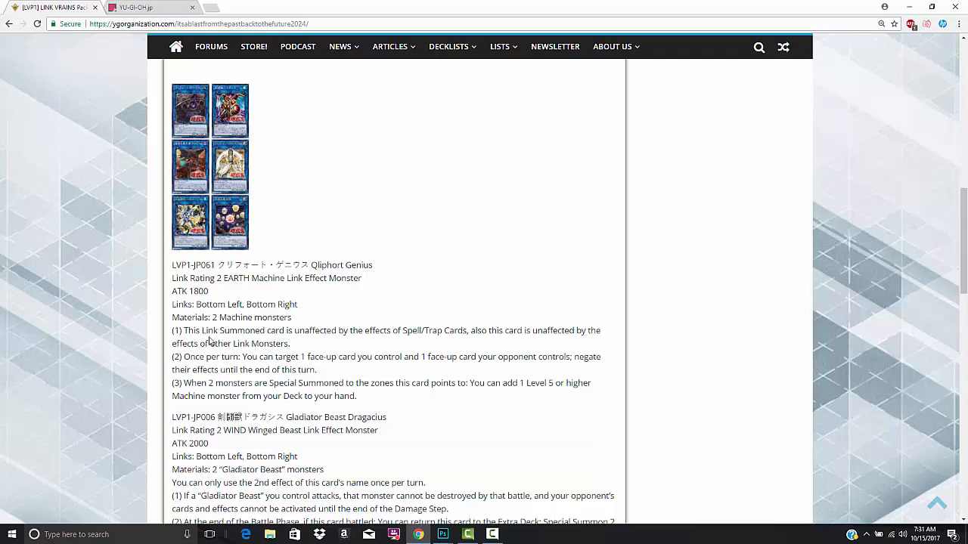
{"action": "mouse_move", "coordinate": [131, 364]}
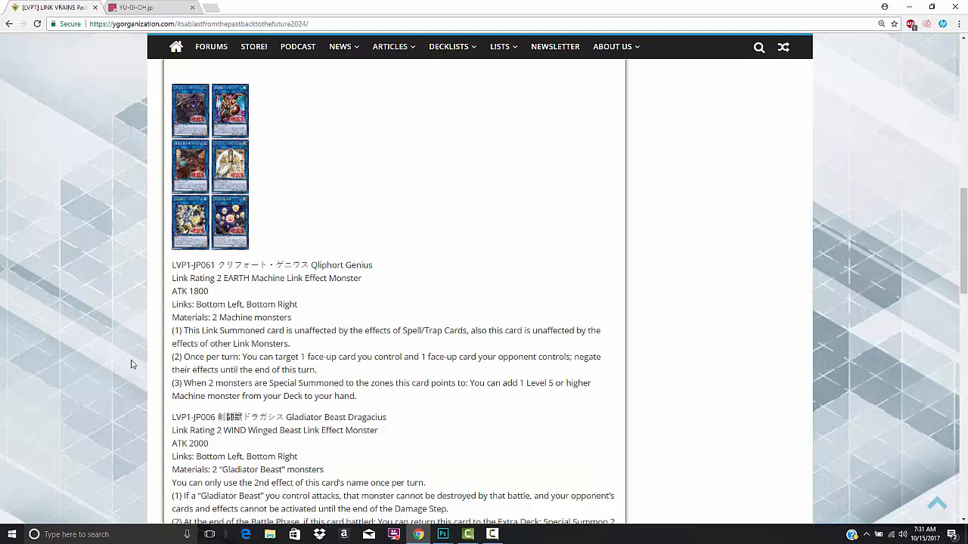
{"action": "mouse_move", "coordinate": [118, 366]}
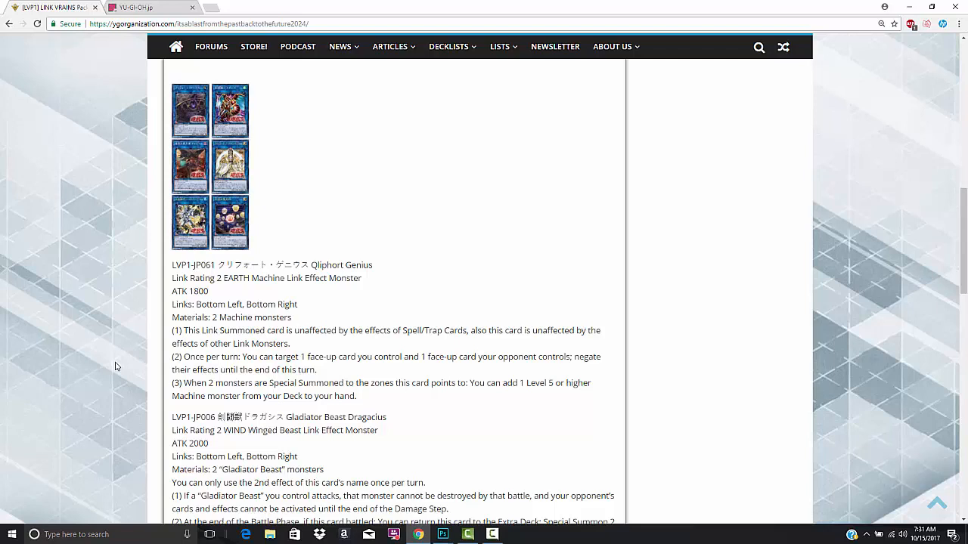
{"action": "mouse_move", "coordinate": [121, 369]}
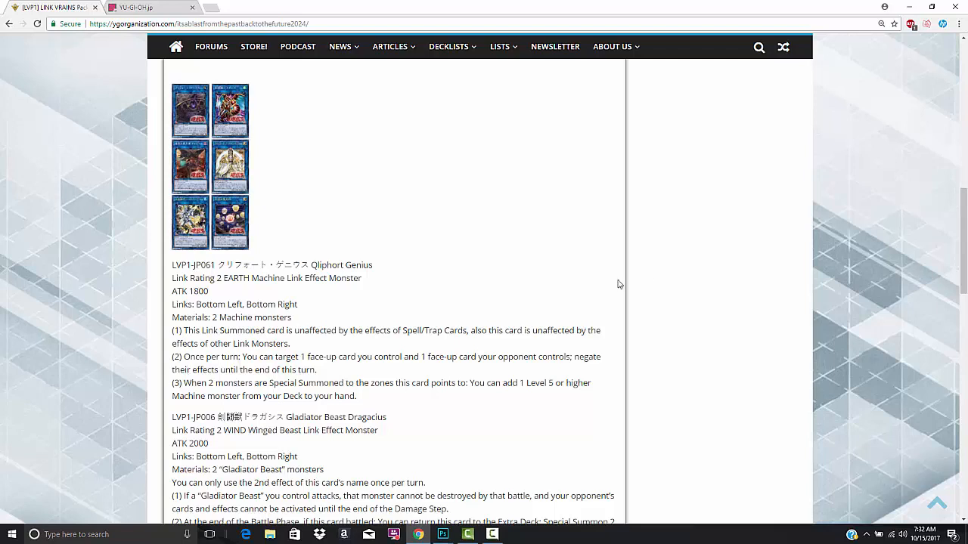
Scroll down the article briefly, then return to the yu-gi-oh.jp announcement.
{"action": "scroll", "scroll_direction": "down", "scroll_amount": 3}
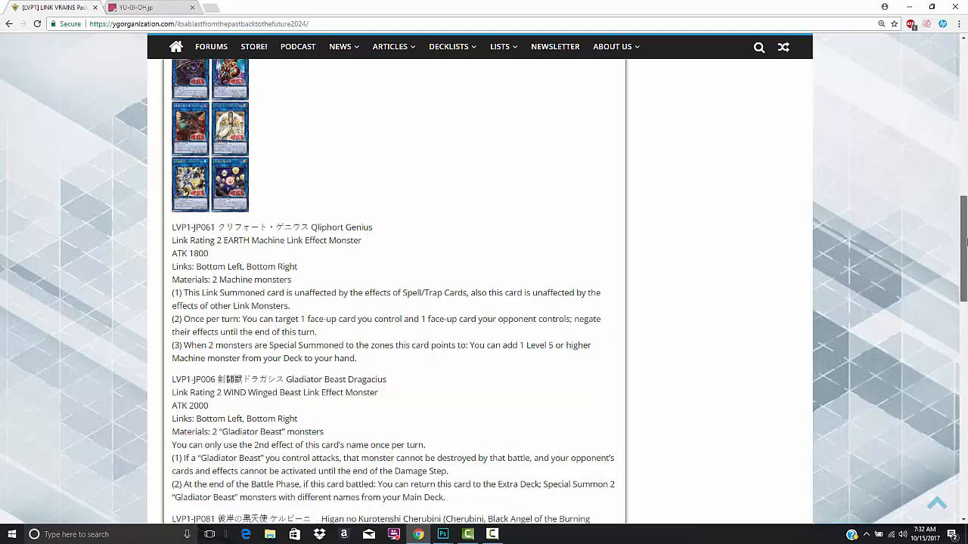
{"action": "scroll", "scroll_direction": "down", "scroll_amount": 3}
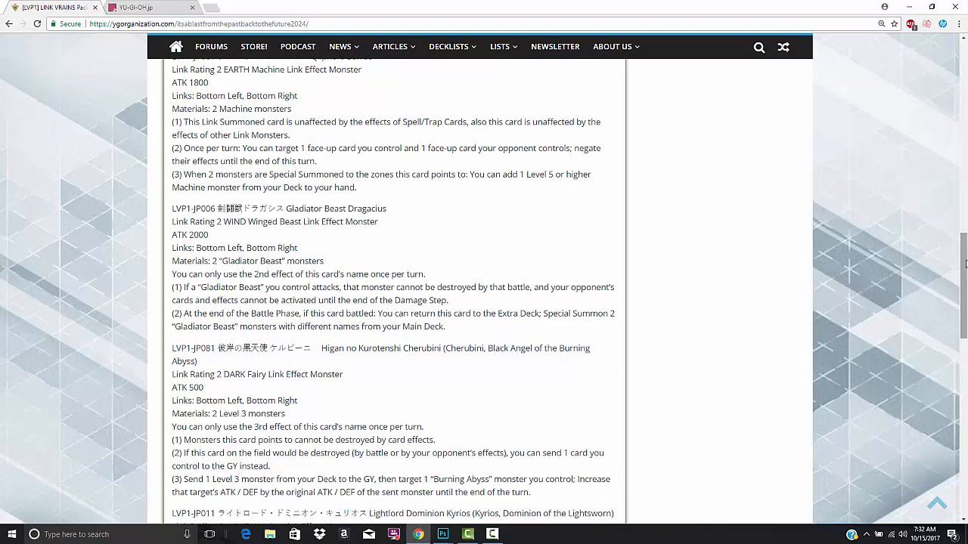
{"action": "left_click", "coordinate": [139, 6]}
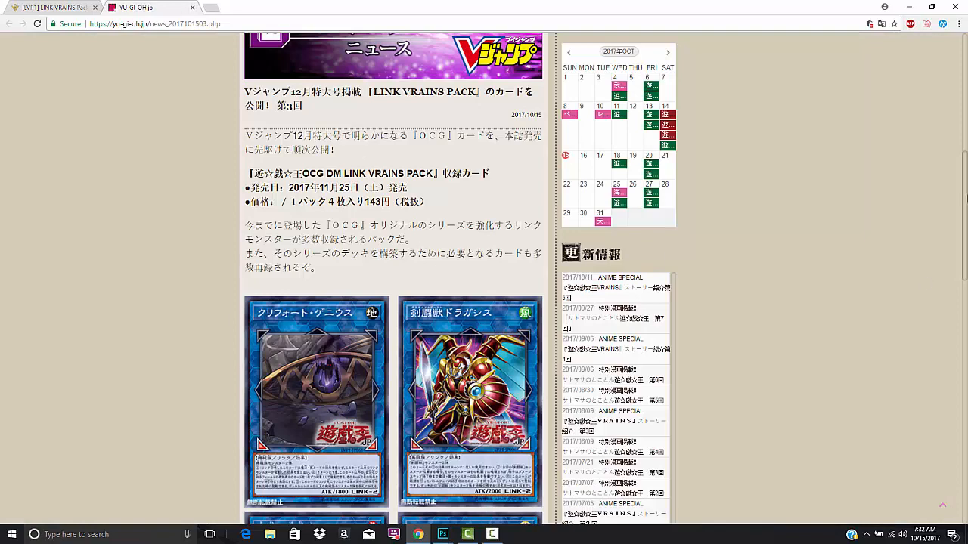
Scroll down the yu-gi-oh.jp news page past the card image grid.
{"action": "scroll", "scroll_direction": "down", "scroll_amount": 3}
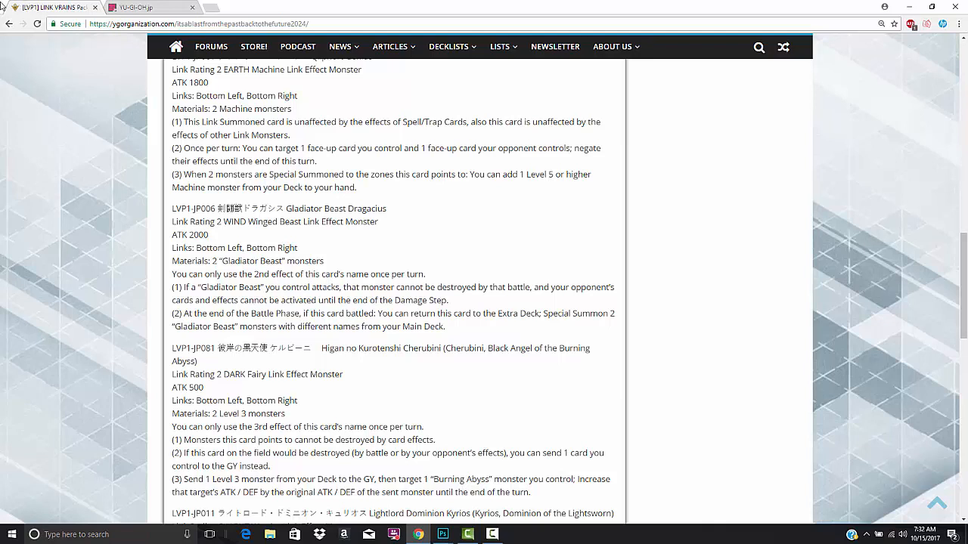
{"action": "mouse_move", "coordinate": [85, 100]}
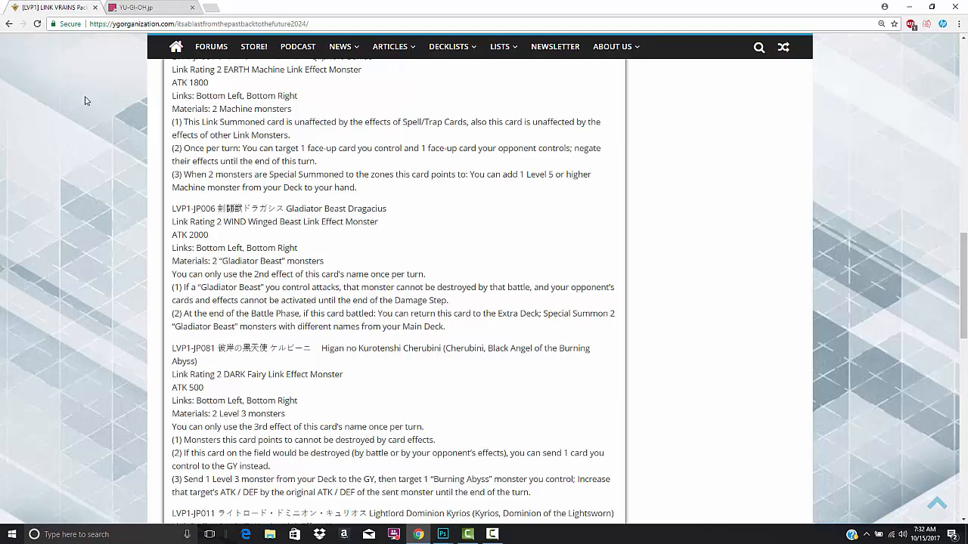
{"action": "mouse_move", "coordinate": [64, 99]}
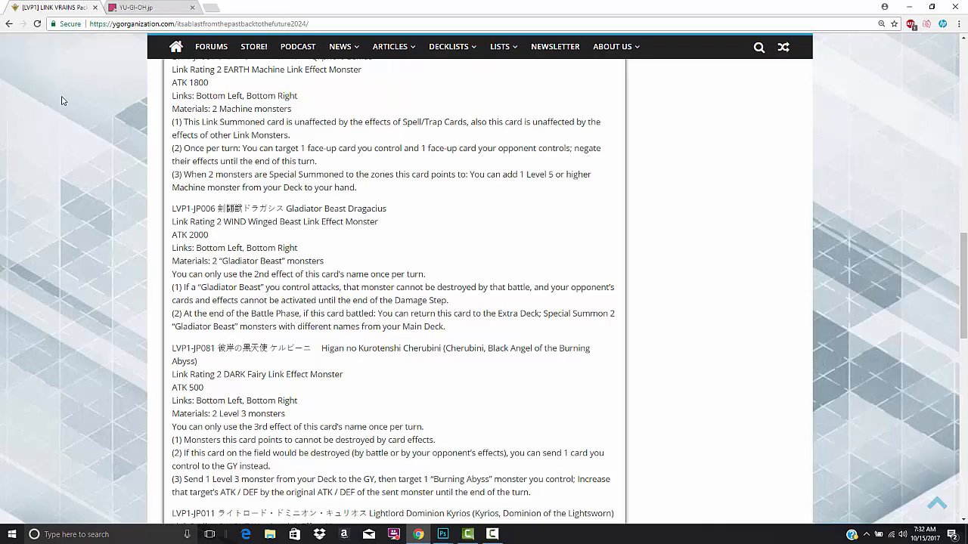
{"action": "mouse_move", "coordinate": [151, 242]}
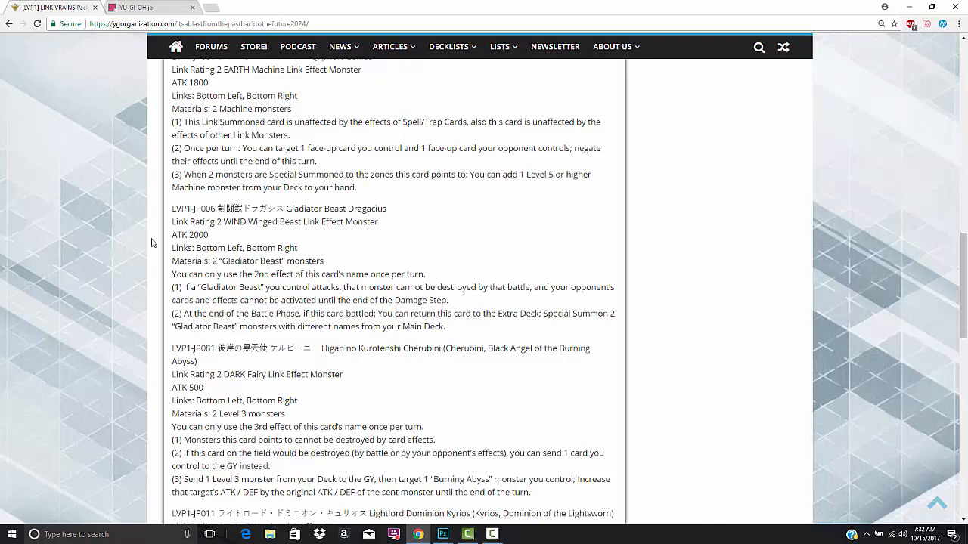
{"action": "mouse_move", "coordinate": [153, 284]}
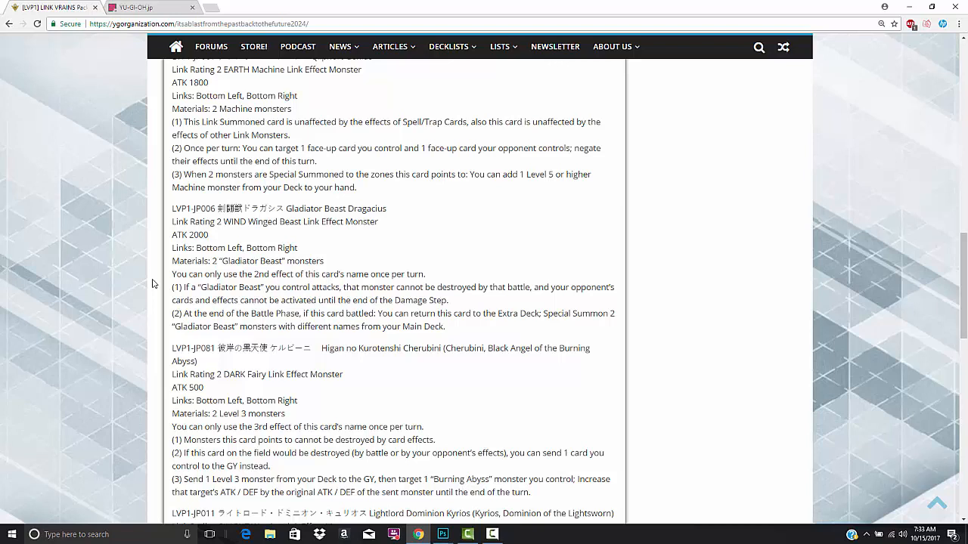
{"action": "mouse_move", "coordinate": [164, 299]}
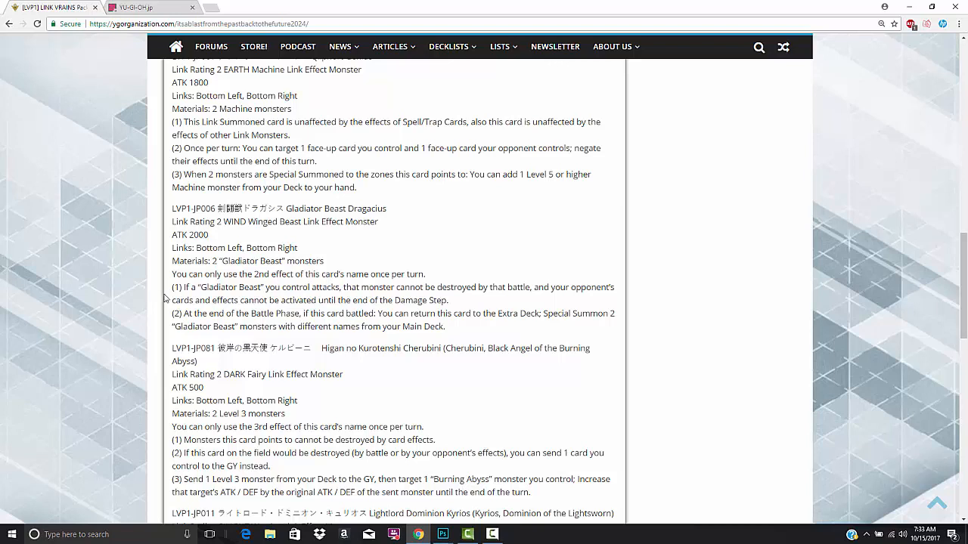
{"action": "mouse_move", "coordinate": [165, 299]}
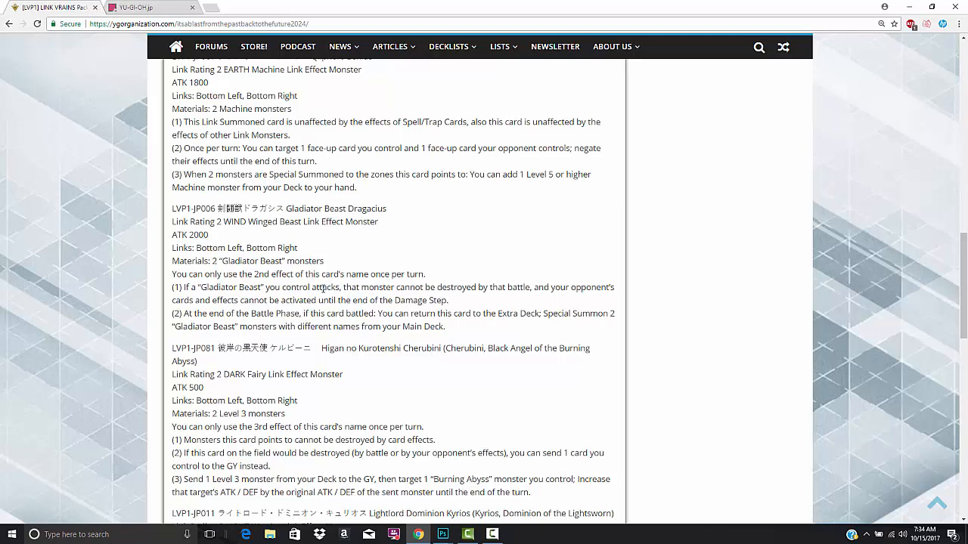
{"action": "mouse_move", "coordinate": [432, 264]}
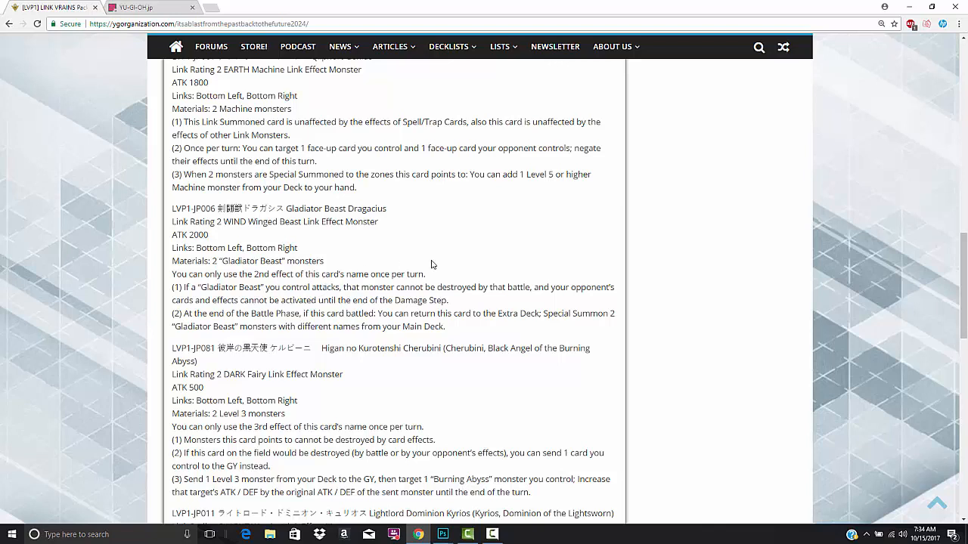
{"action": "mouse_move", "coordinate": [782, 238]}
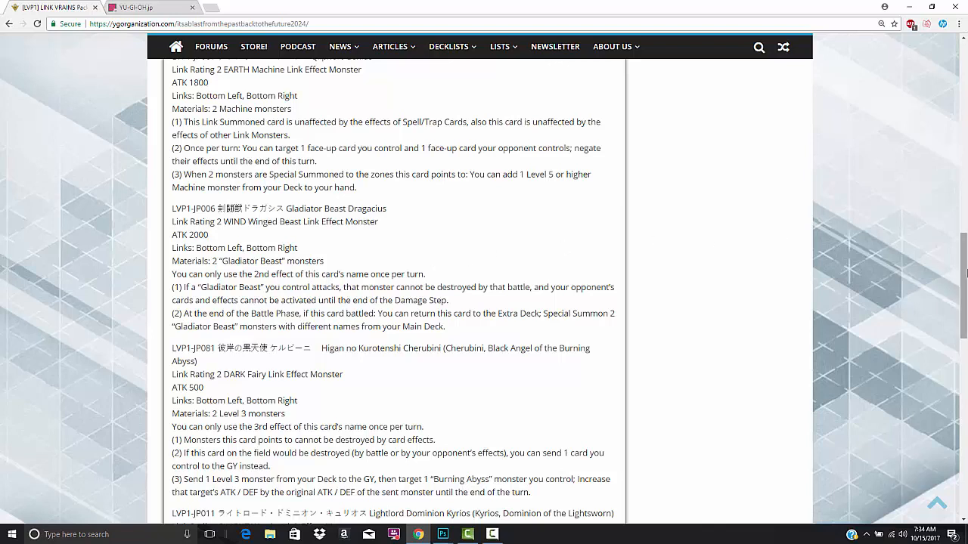
{"action": "scroll", "scroll_direction": "down", "scroll_amount": 3}
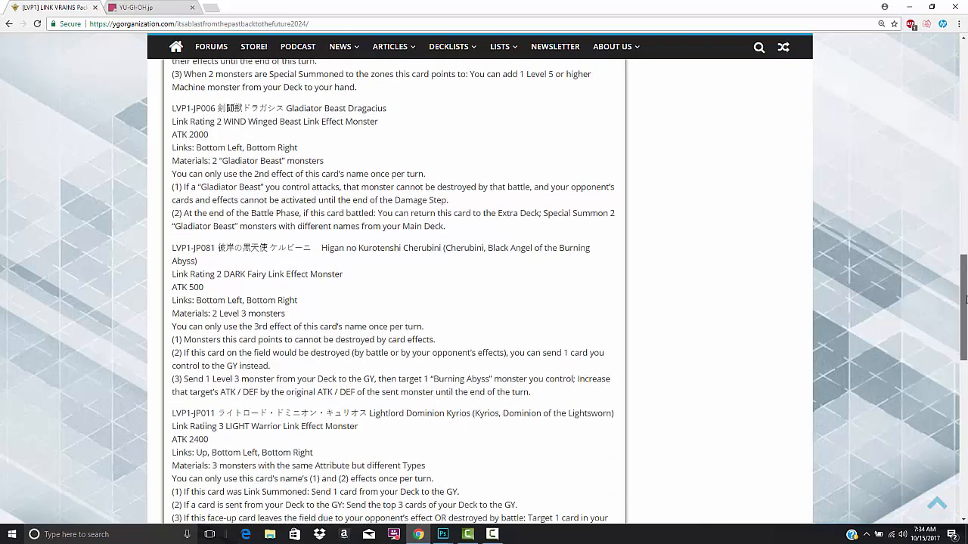
{"action": "scroll", "scroll_direction": "down", "scroll_amount": 3}
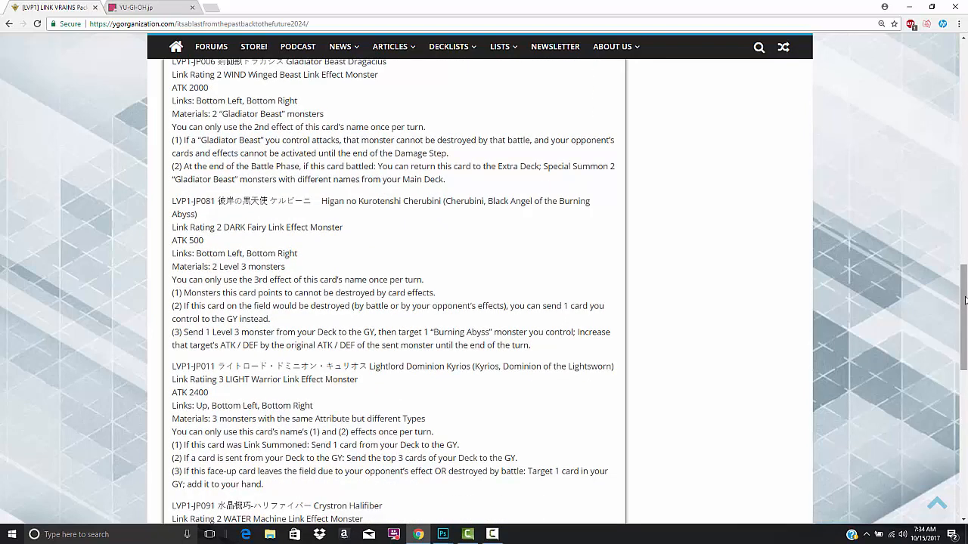
{"action": "mouse_move", "coordinate": [692, 175]}
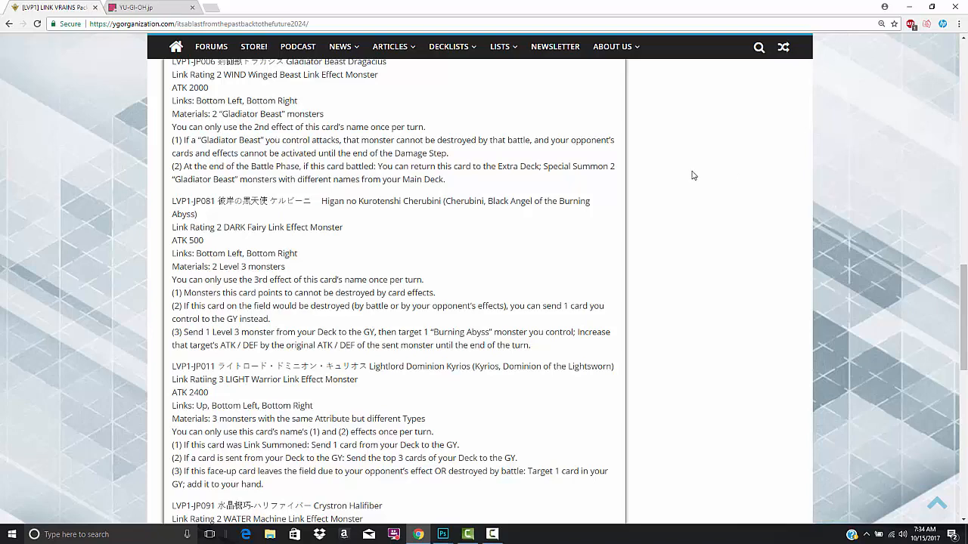
{"action": "mouse_move", "coordinate": [268, 5]}
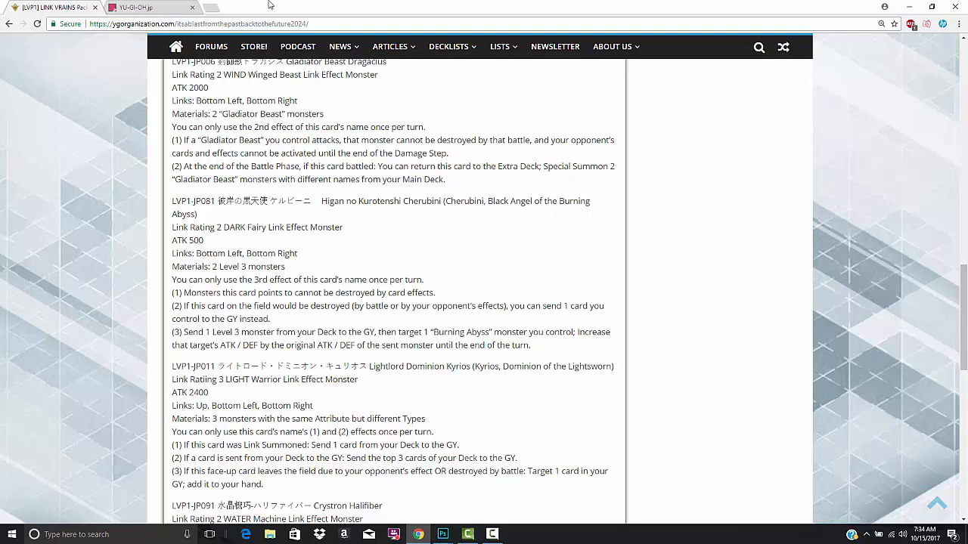
Glance at yu-gi-oh.jp's Cherubini and Kyrios images, then return to YGOrganization.
{"action": "left_click", "coordinate": [140, 9]}
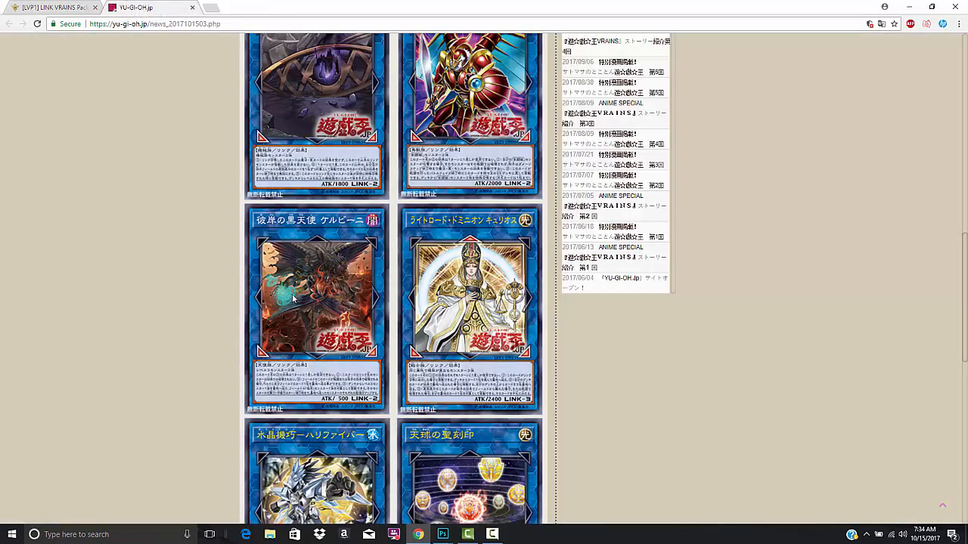
{"action": "left_click", "coordinate": [53, 8]}
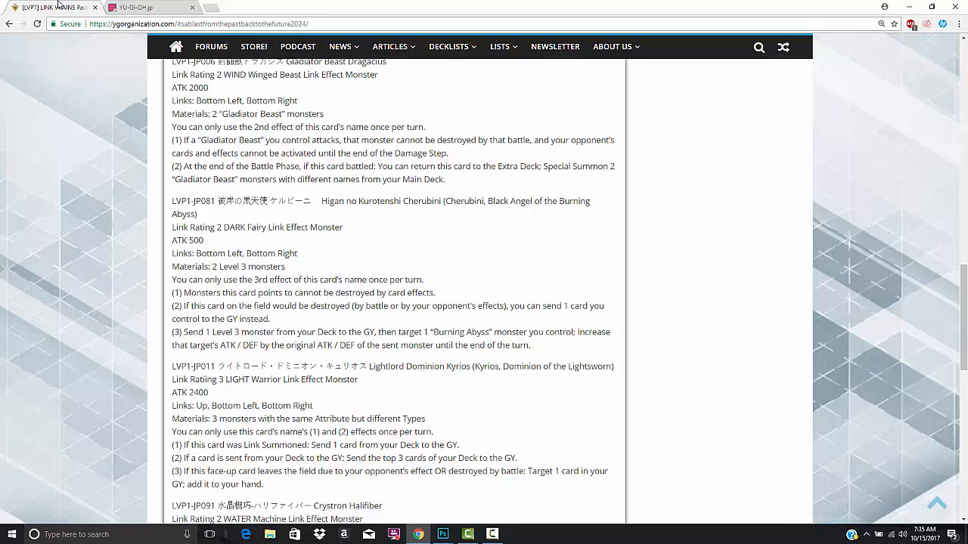
{"action": "mouse_move", "coordinate": [256, 302]}
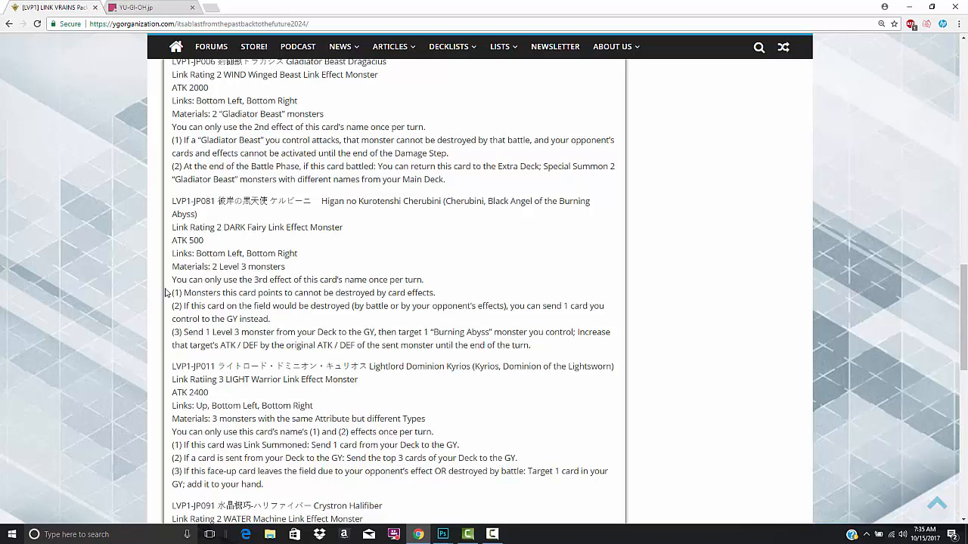
{"action": "mouse_move", "coordinate": [158, 291]}
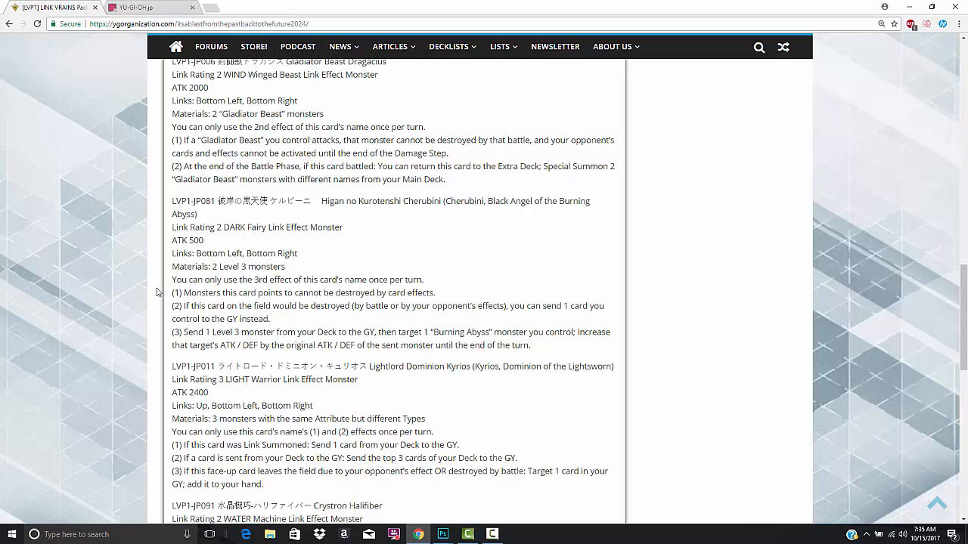
{"action": "mouse_move", "coordinate": [173, 330]}
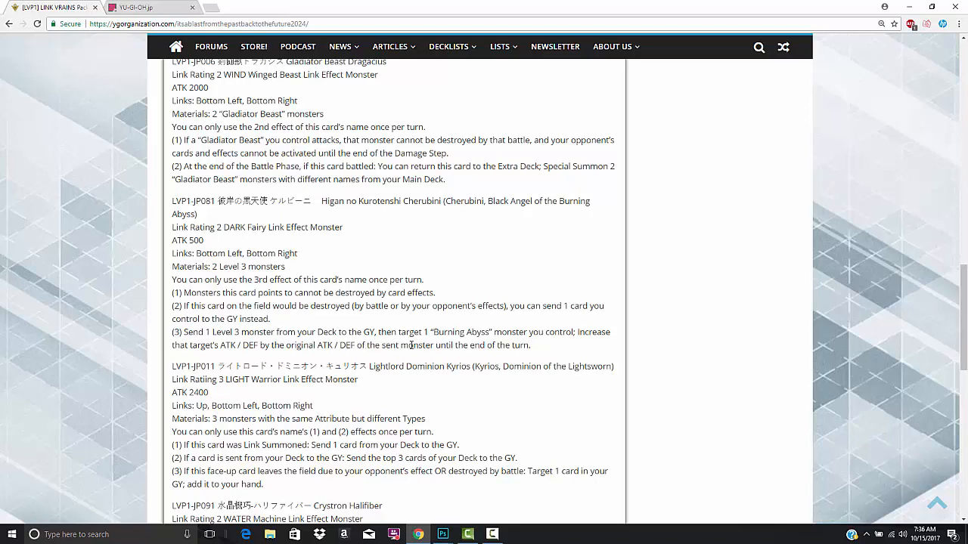
{"action": "mouse_move", "coordinate": [535, 357]}
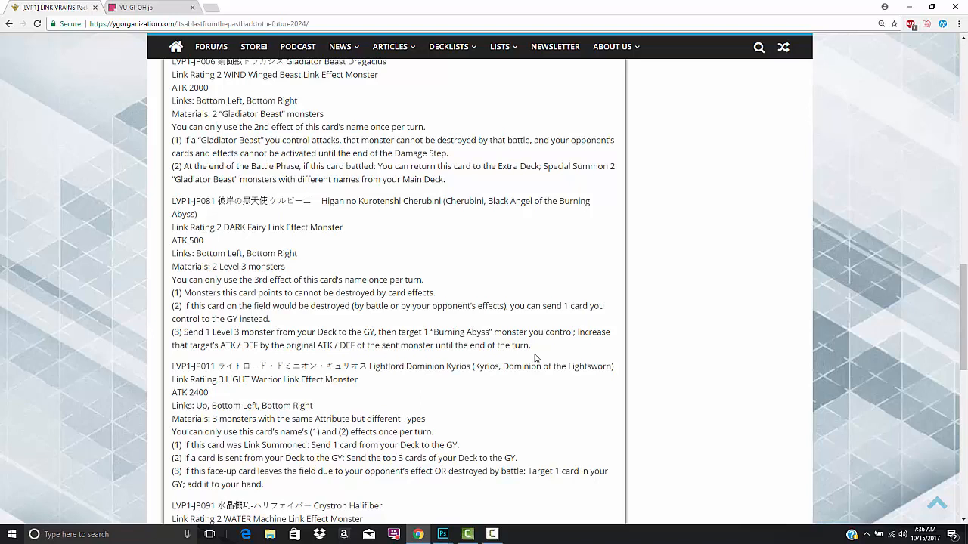
{"action": "mouse_move", "coordinate": [454, 324]}
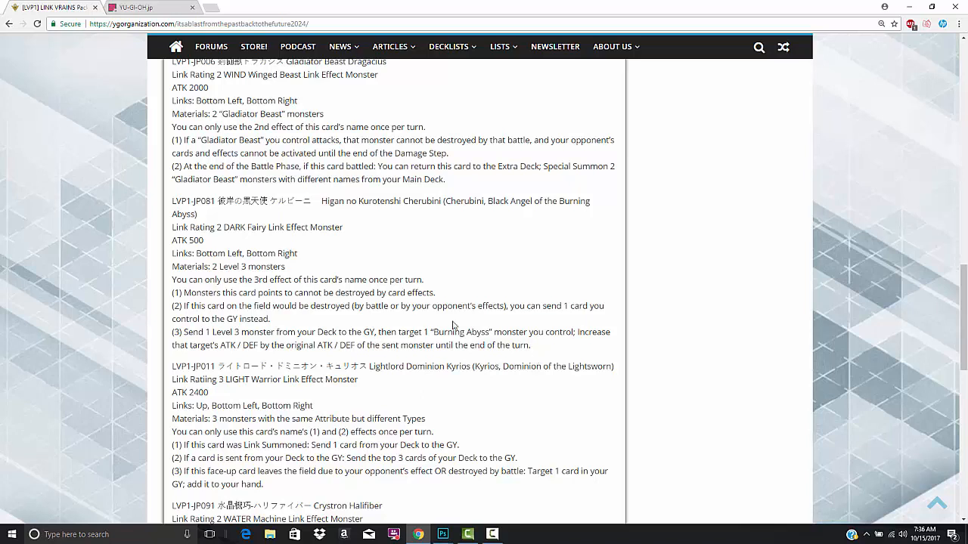
{"action": "mouse_move", "coordinate": [369, 331]}
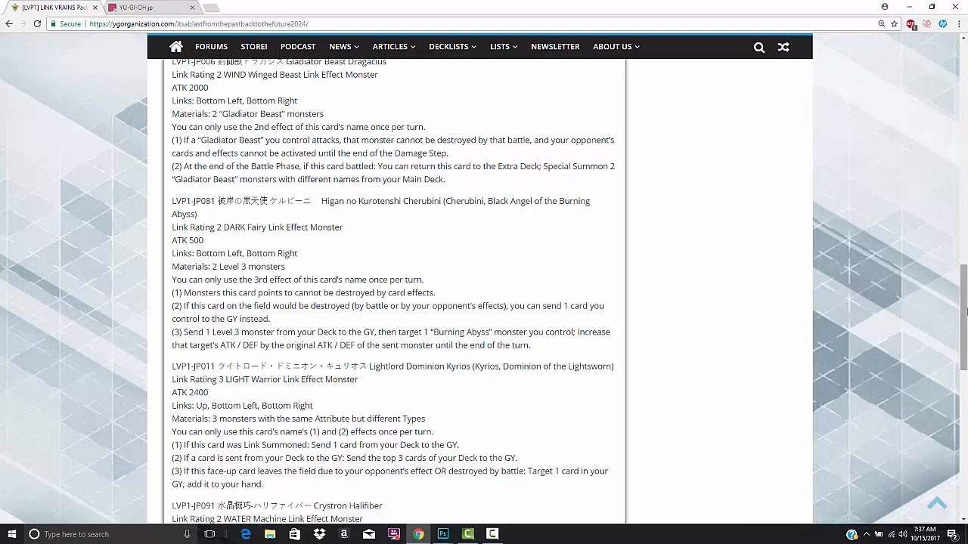
Scroll down to the Crystron Halqifibrax and Seikokuin card texts.
{"action": "scroll", "scroll_direction": "down", "scroll_amount": 3}
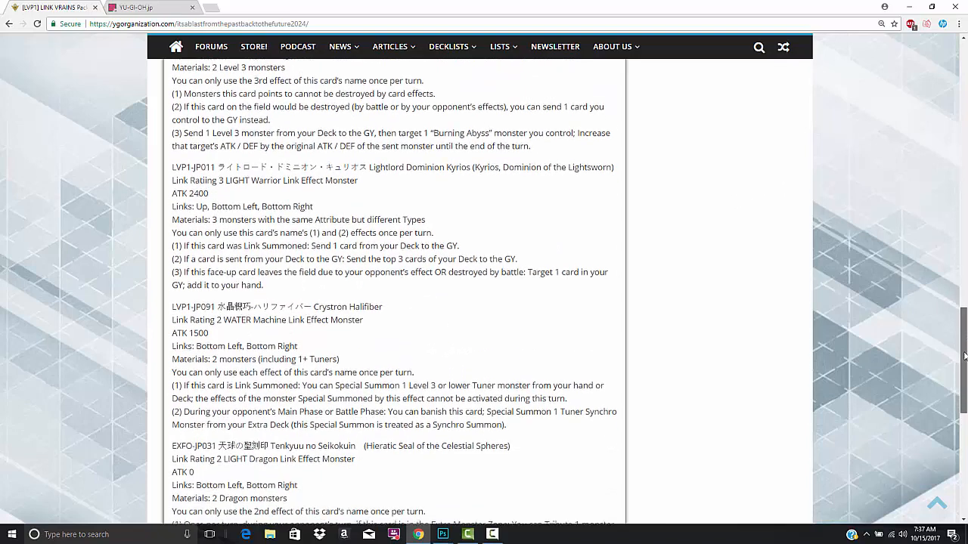
{"action": "scroll", "scroll_direction": "down", "scroll_amount": 3}
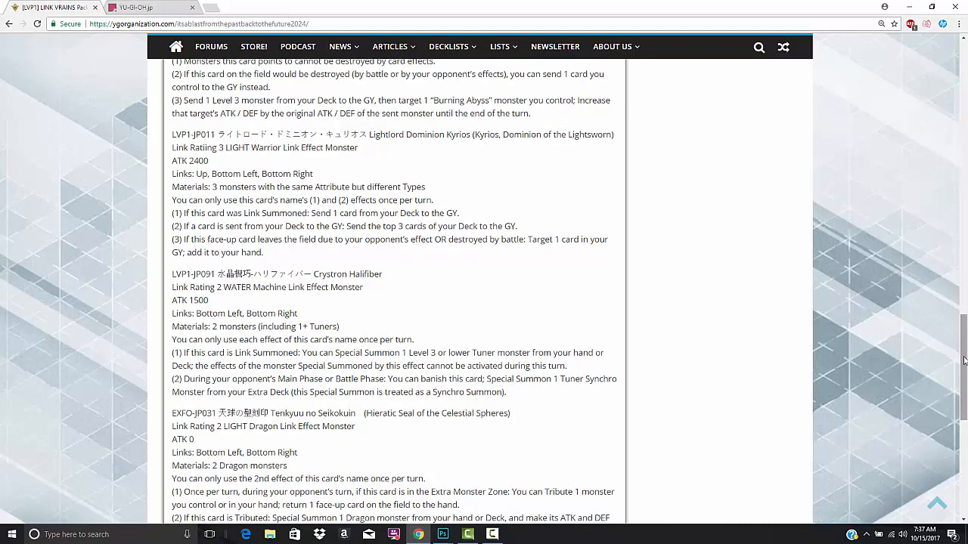
{"action": "mouse_move", "coordinate": [608, 173]}
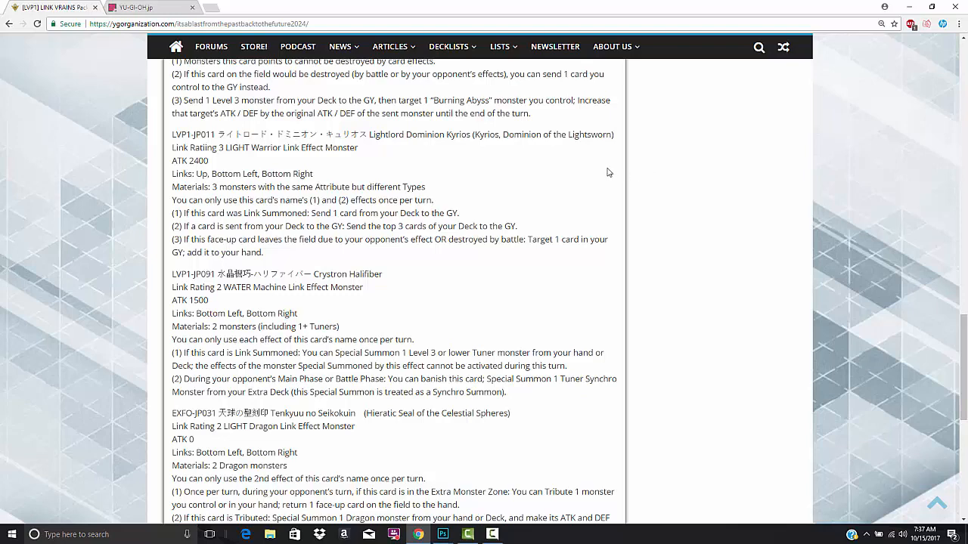
{"action": "left_click", "coordinate": [139, 6]}
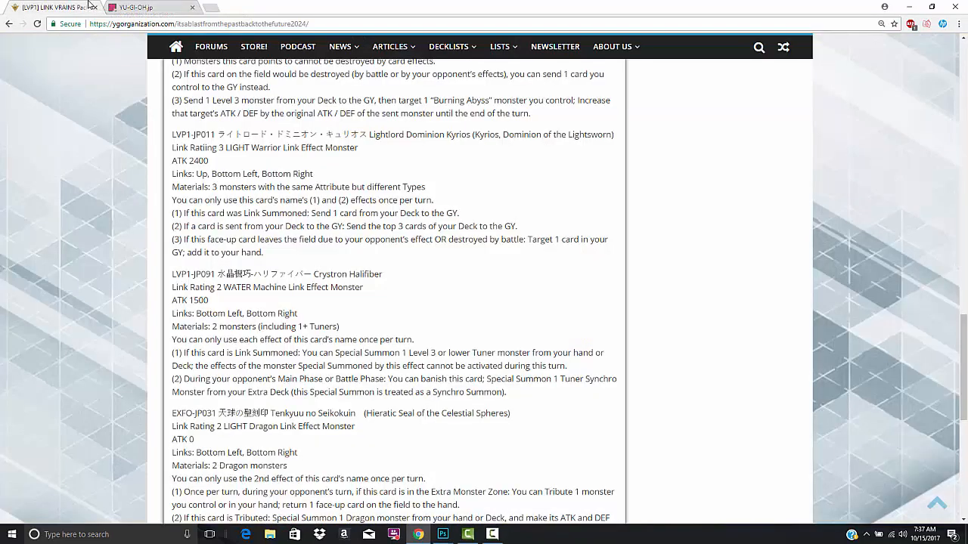
{"action": "mouse_move", "coordinate": [315, 282]}
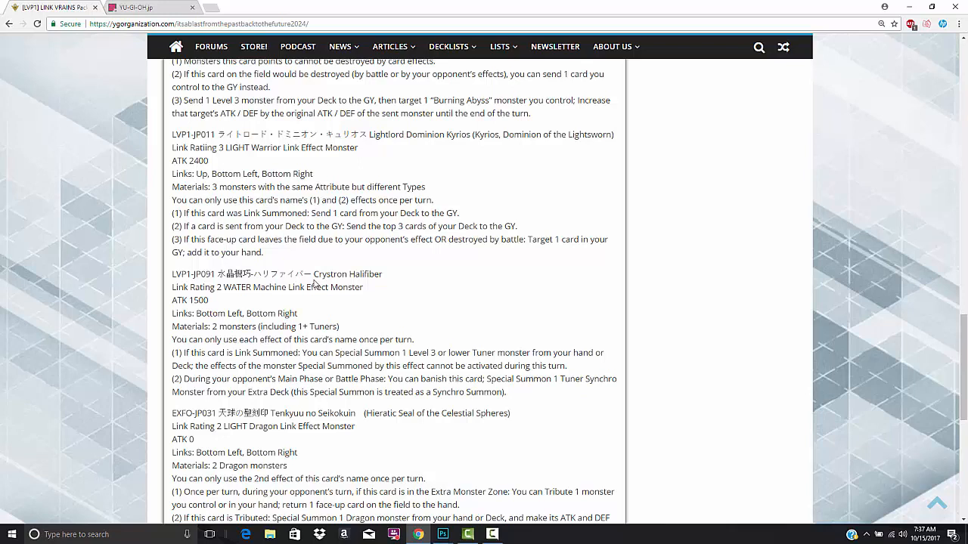
{"action": "mouse_move", "coordinate": [315, 262]}
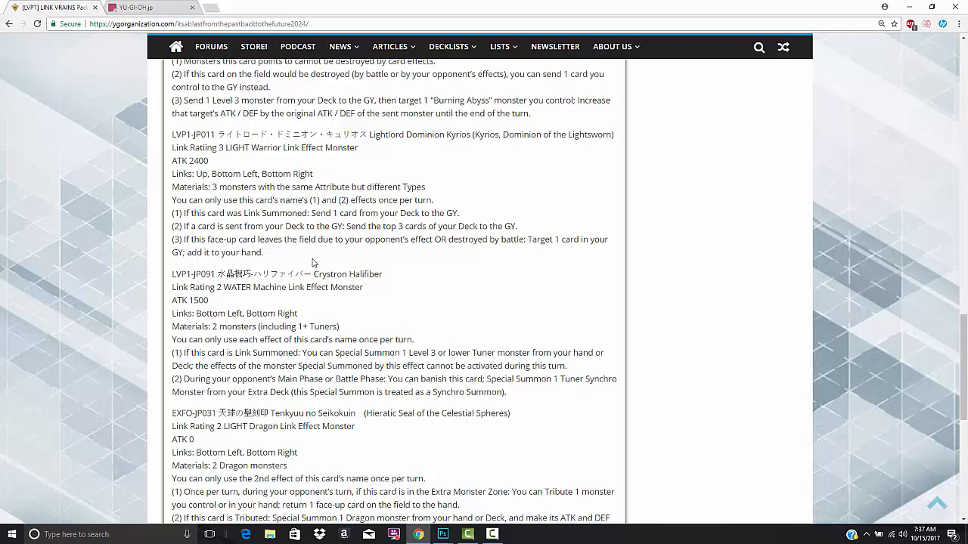
{"action": "mouse_move", "coordinate": [154, 223]}
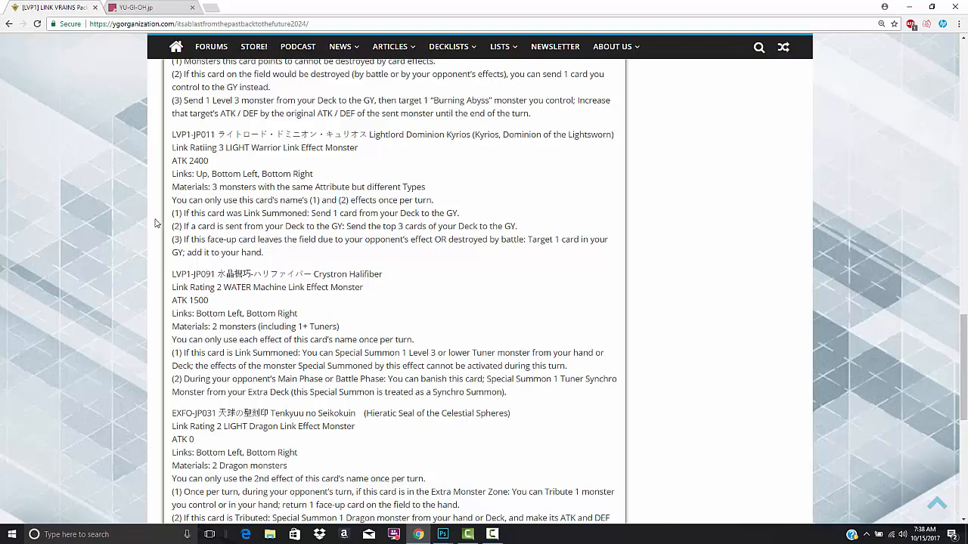
{"action": "mouse_move", "coordinate": [363, 195]}
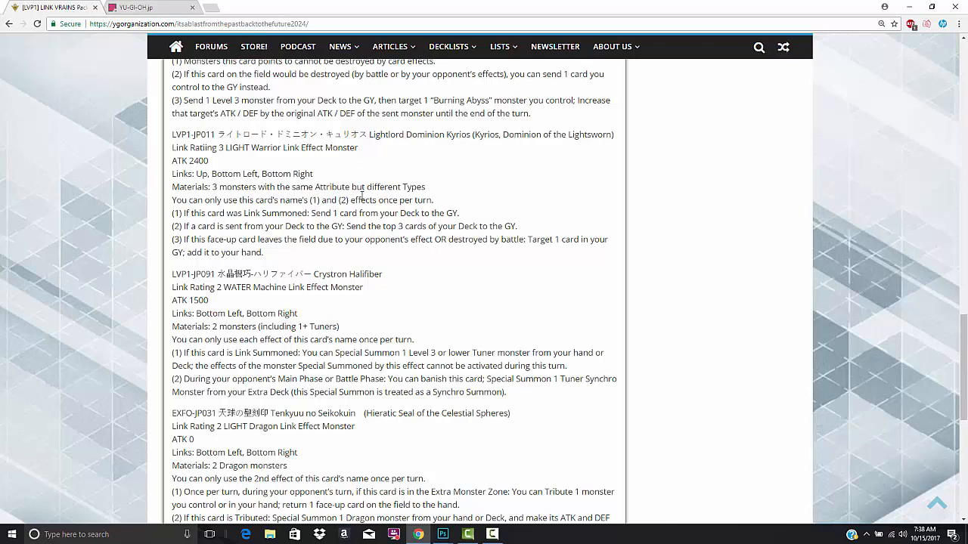
{"action": "mouse_move", "coordinate": [147, 205]}
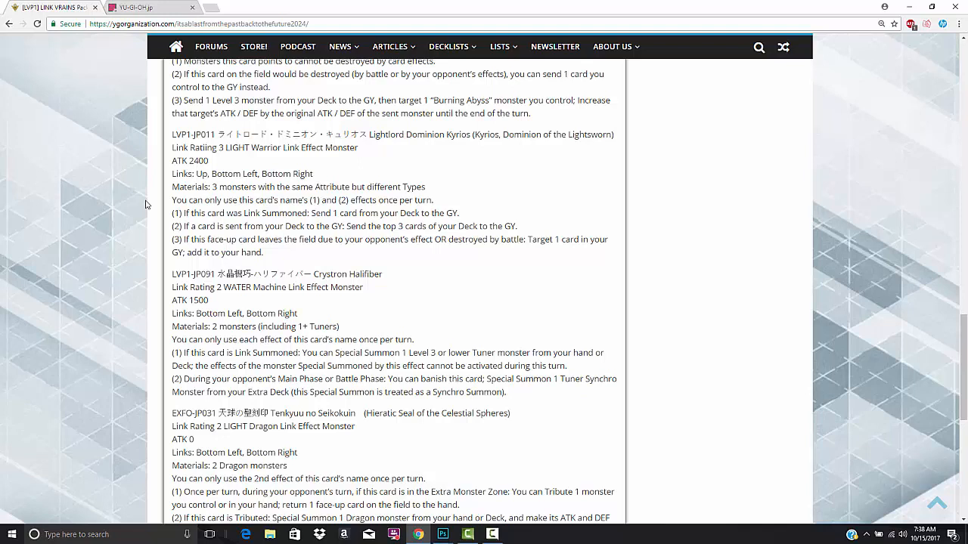
{"action": "mouse_move", "coordinate": [160, 227]}
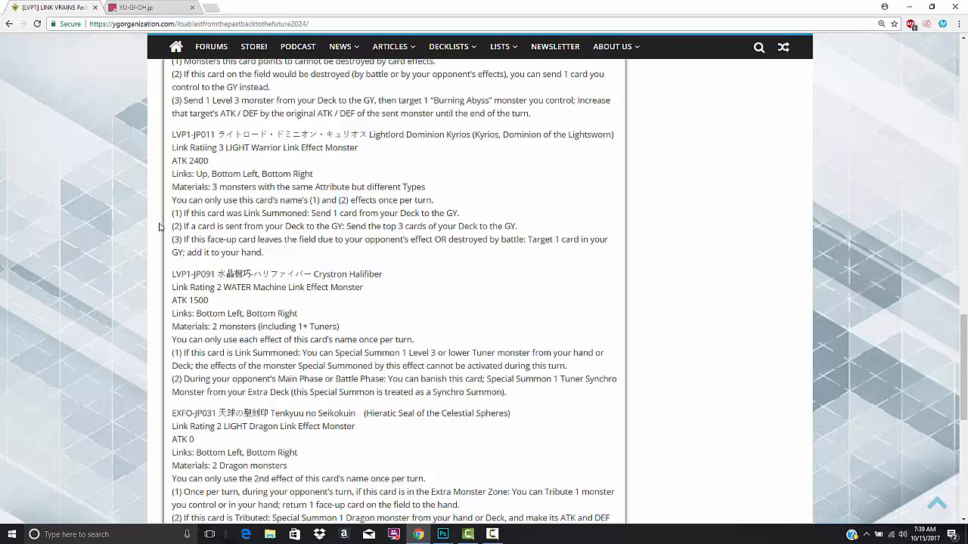
{"action": "mouse_move", "coordinate": [215, 205]}
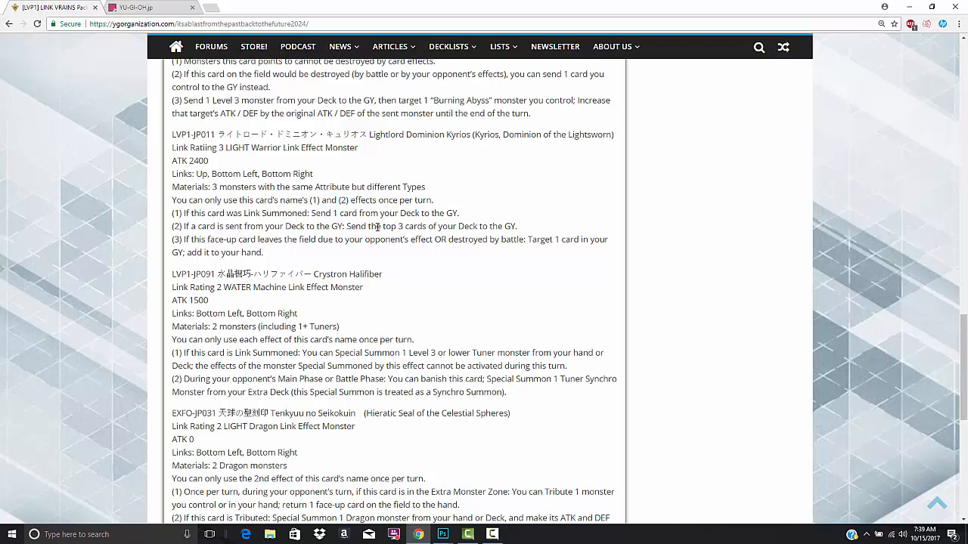
{"action": "mouse_move", "coordinate": [614, 182]}
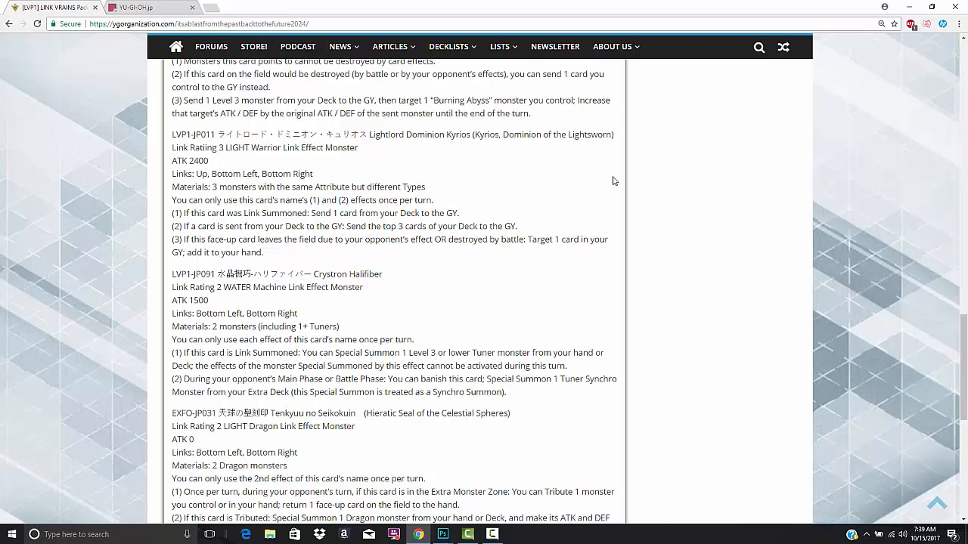
{"action": "mouse_move", "coordinate": [850, 309]}
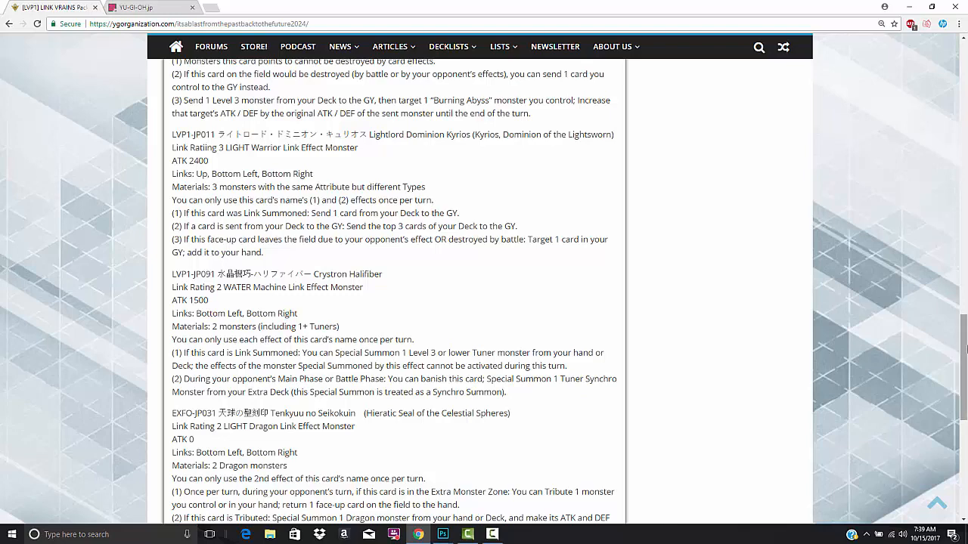
{"action": "scroll", "scroll_direction": "down", "scroll_amount": 3}
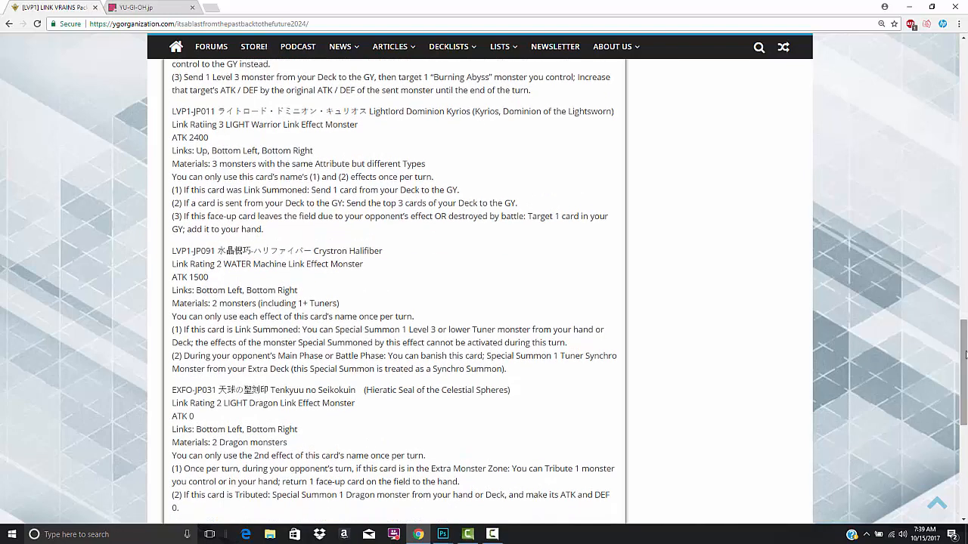
{"action": "scroll", "scroll_direction": "down", "scroll_amount": 3}
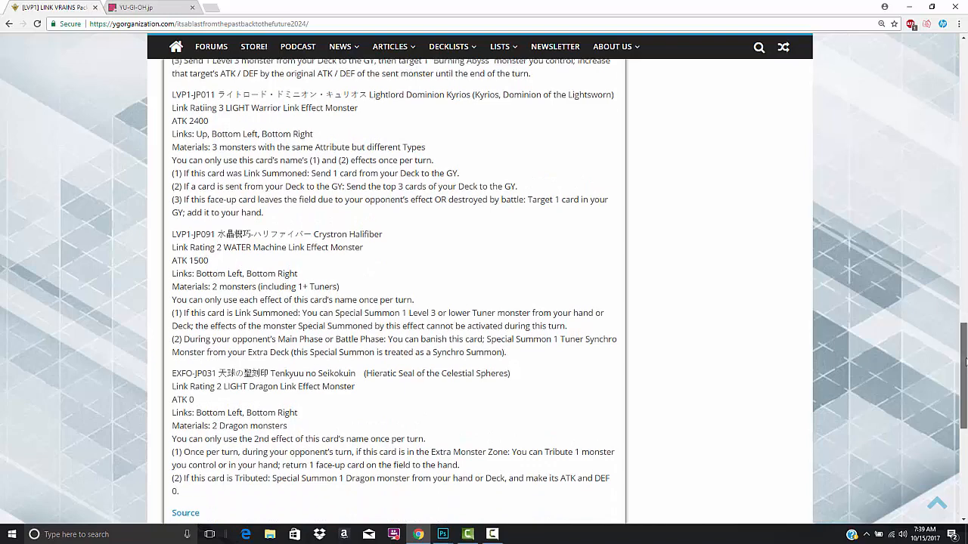
{"action": "scroll", "scroll_direction": "down", "scroll_amount": 3}
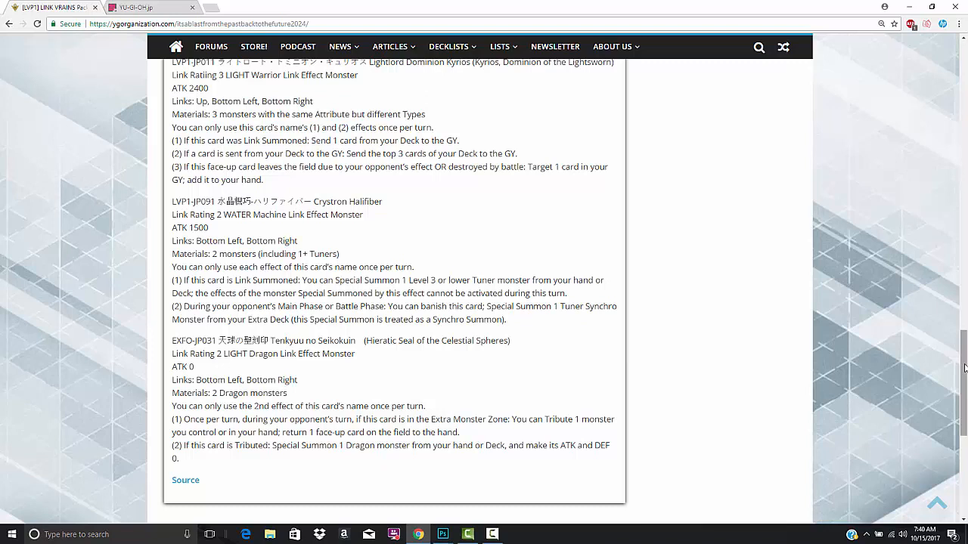
{"action": "mouse_move", "coordinate": [794, 282]}
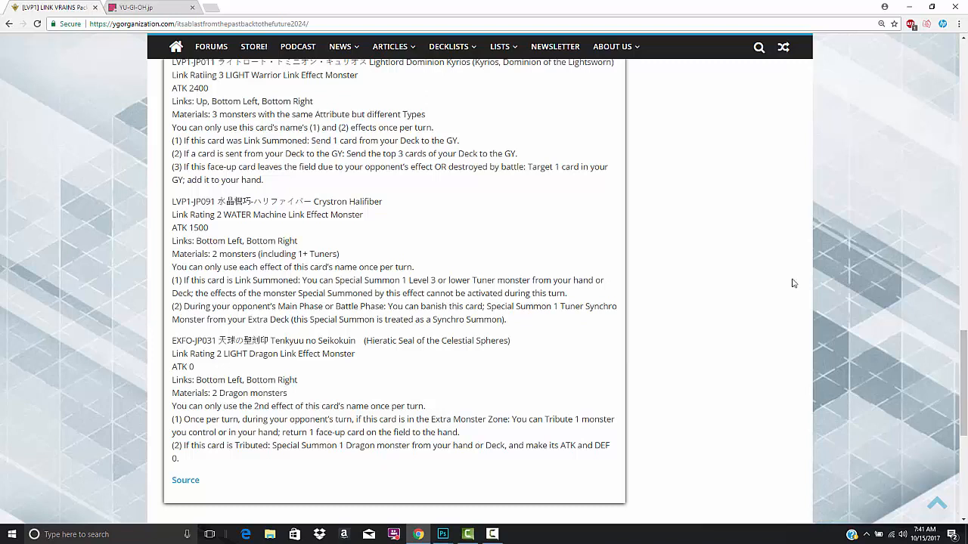
{"action": "mouse_move", "coordinate": [526, 257]}
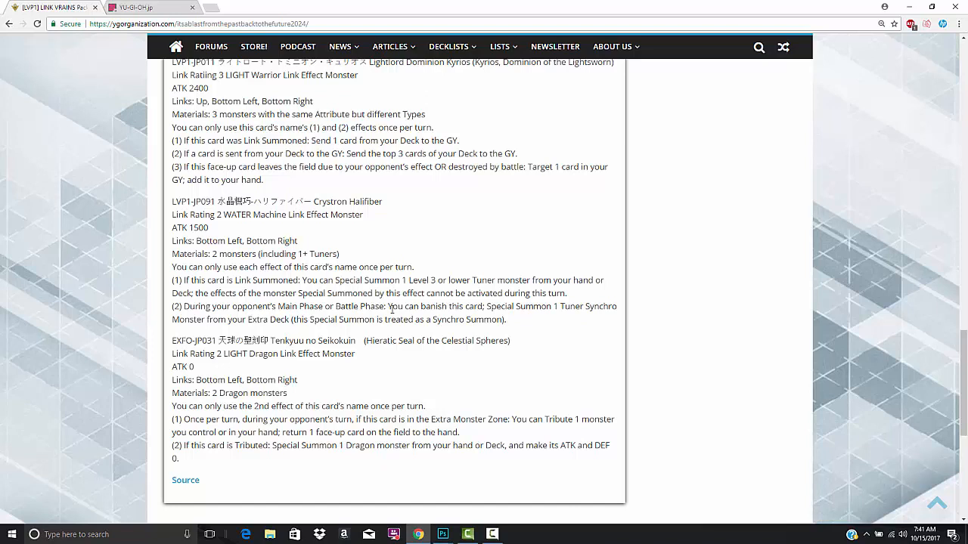
{"action": "mouse_move", "coordinate": [88, 184]}
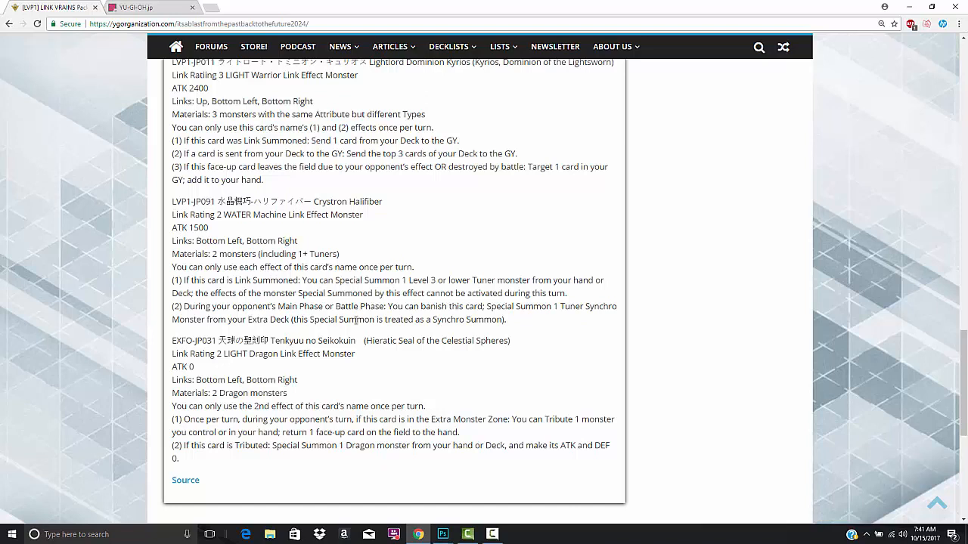
{"action": "mouse_move", "coordinate": [508, 405]}
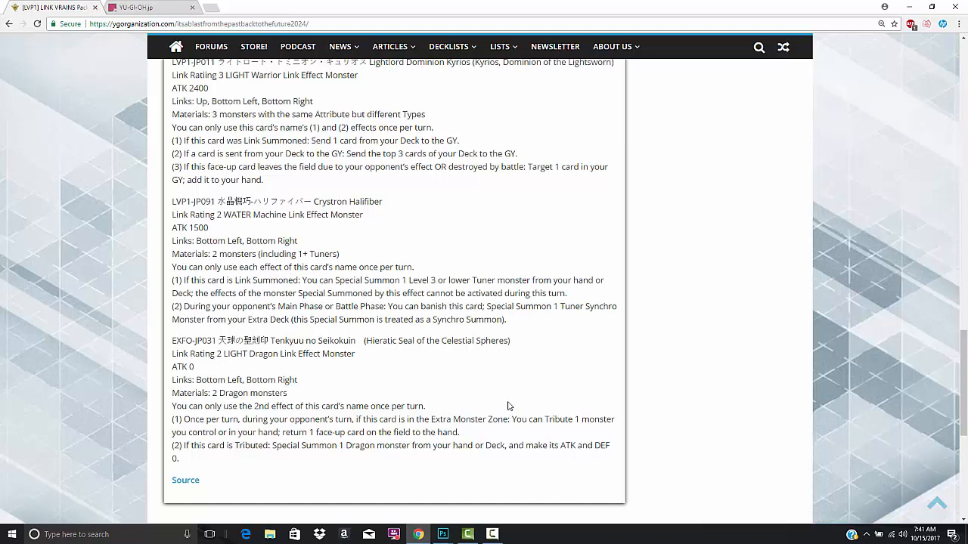
{"action": "mouse_move", "coordinate": [505, 396]}
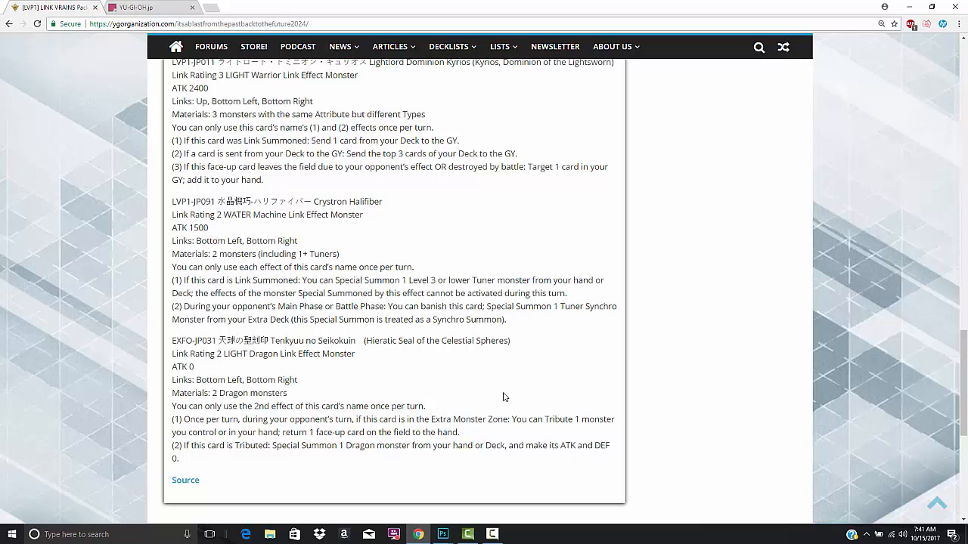
{"action": "mouse_move", "coordinate": [486, 361]}
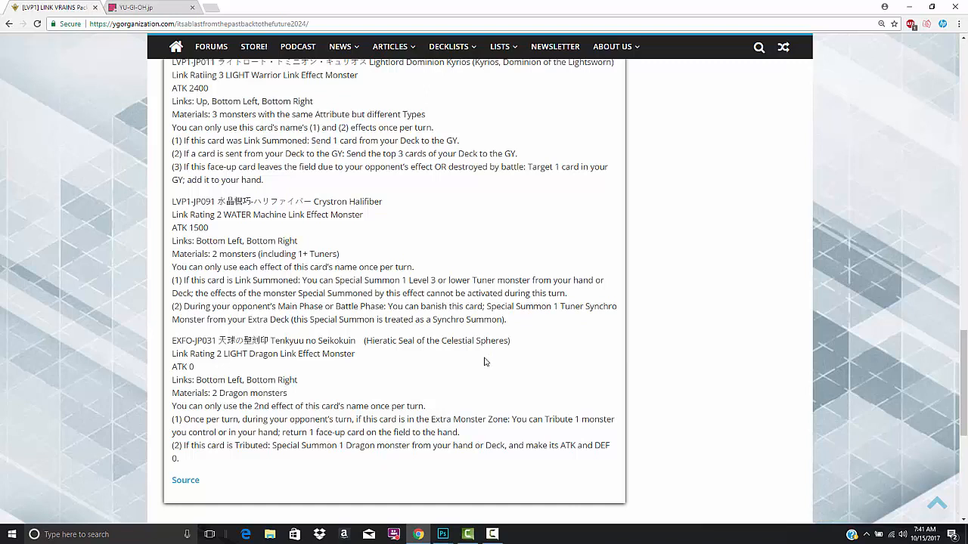
{"action": "mouse_move", "coordinate": [393, 366]}
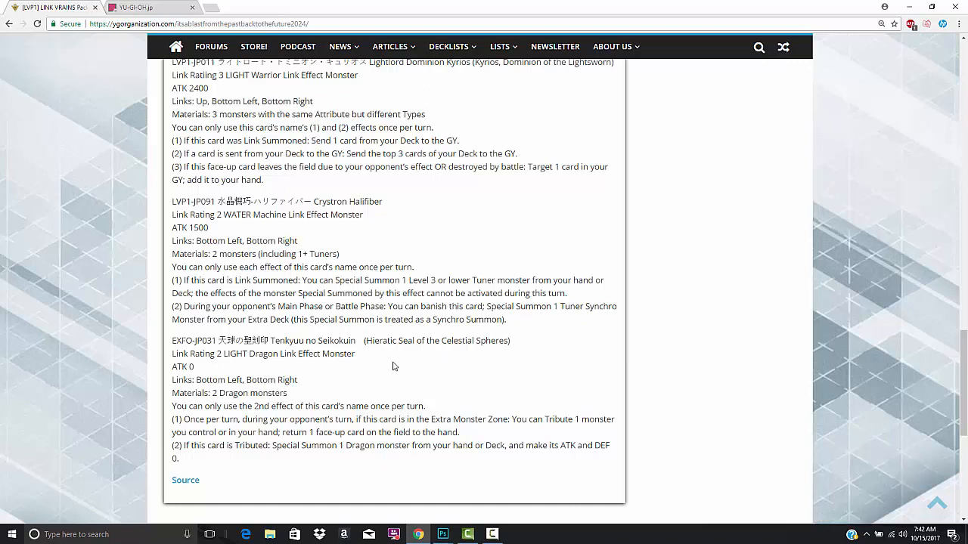
{"action": "mouse_move", "coordinate": [384, 369]}
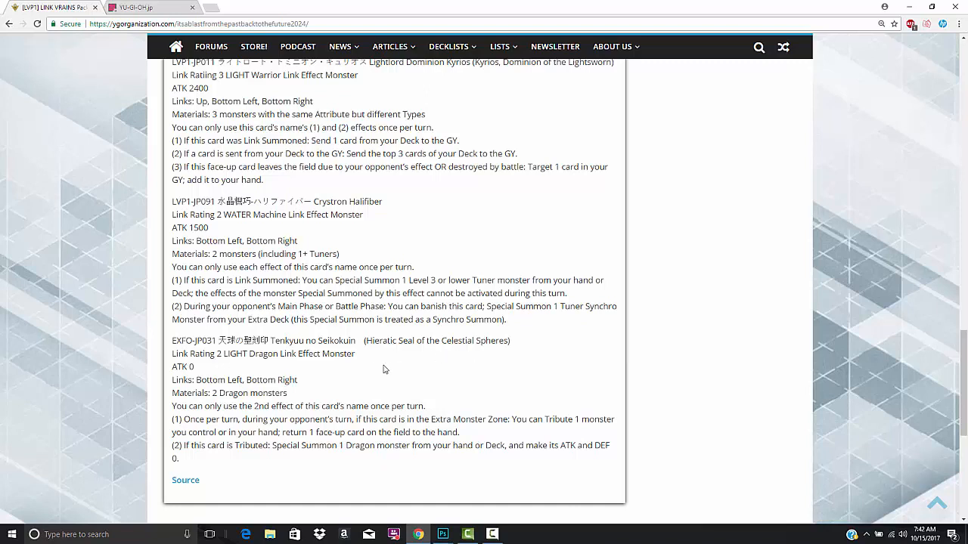
{"action": "mouse_move", "coordinate": [399, 340]}
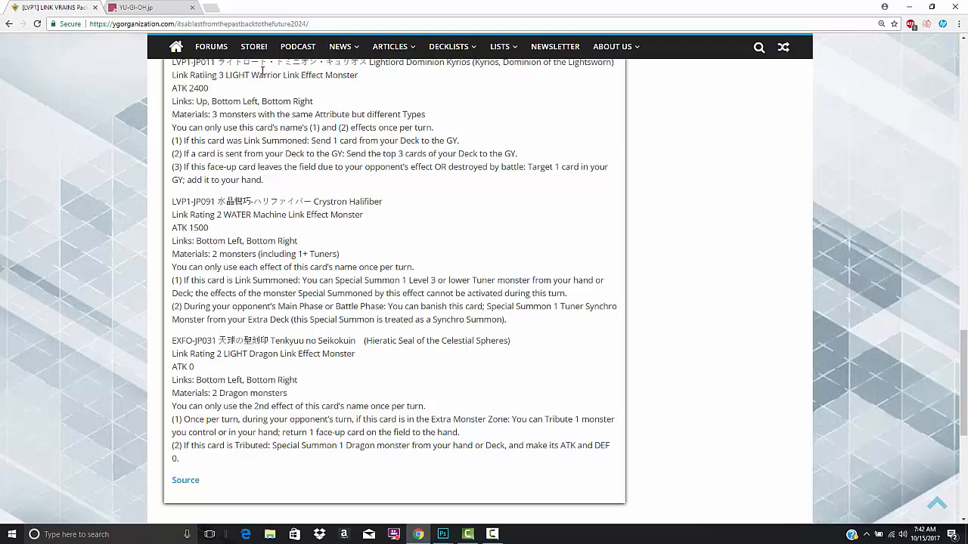
Switch to yu-gi-oh.jp and scroll to the Halqifibrax and Seikokuin card images.
{"action": "left_click", "coordinate": [139, 9]}
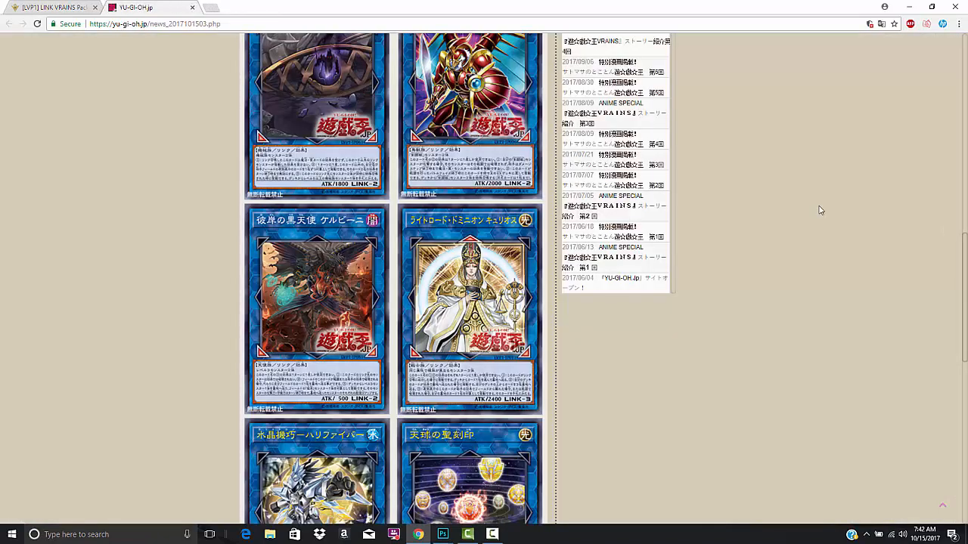
{"action": "scroll", "scroll_direction": "down", "scroll_amount": 3}
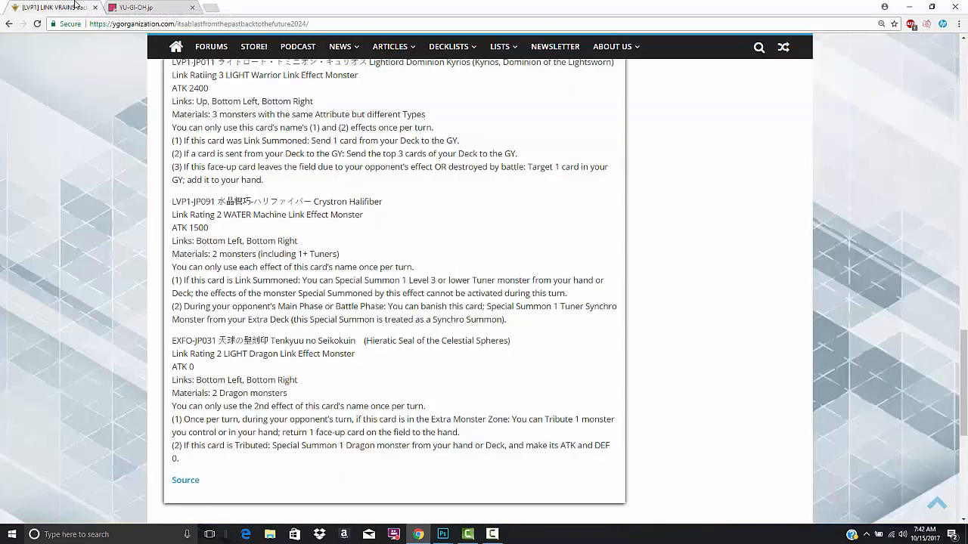
{"action": "mouse_move", "coordinate": [89, 98]}
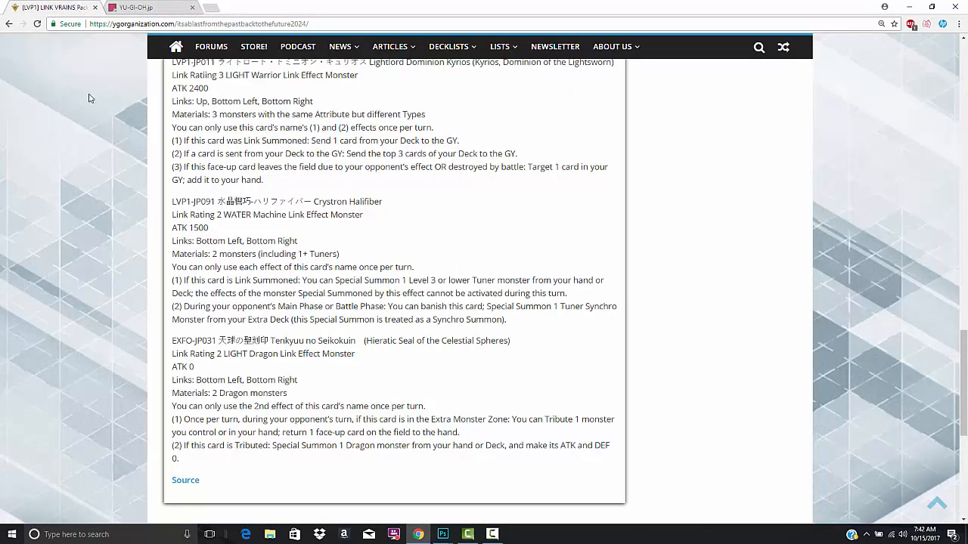
{"action": "mouse_move", "coordinate": [129, 254]}
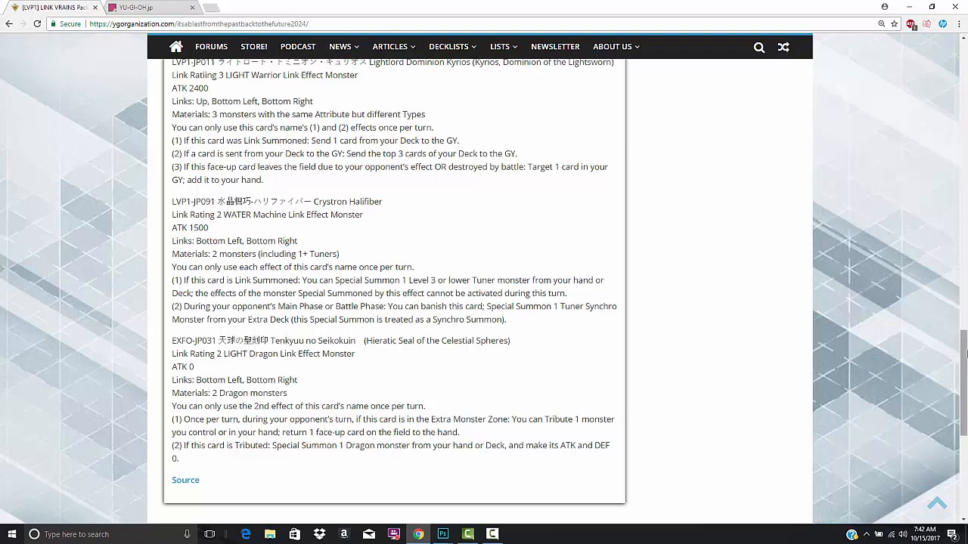
Scroll to the article's bottom showing NeoArkadia's author box and post navigation.
{"action": "scroll", "scroll_direction": "down", "scroll_amount": 3}
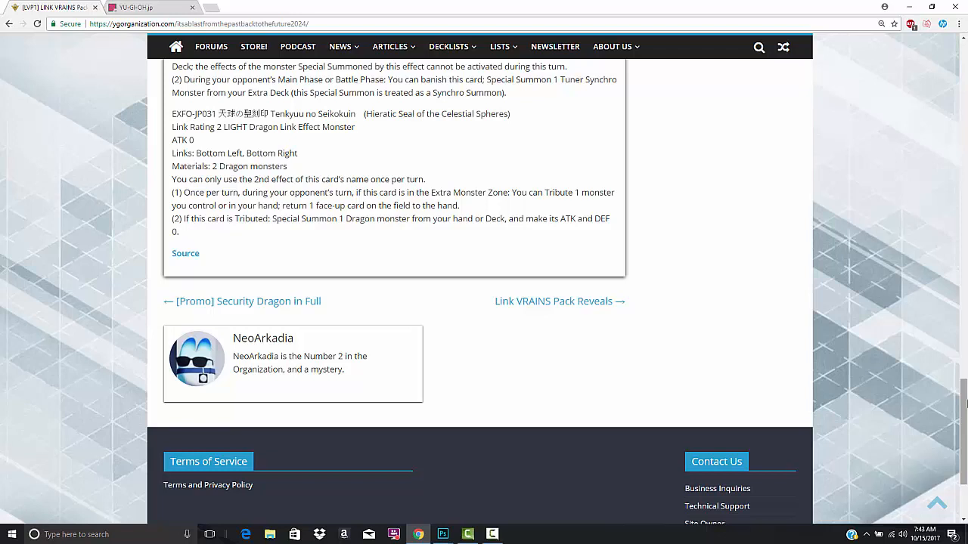
{"action": "mouse_move", "coordinate": [718, 223]}
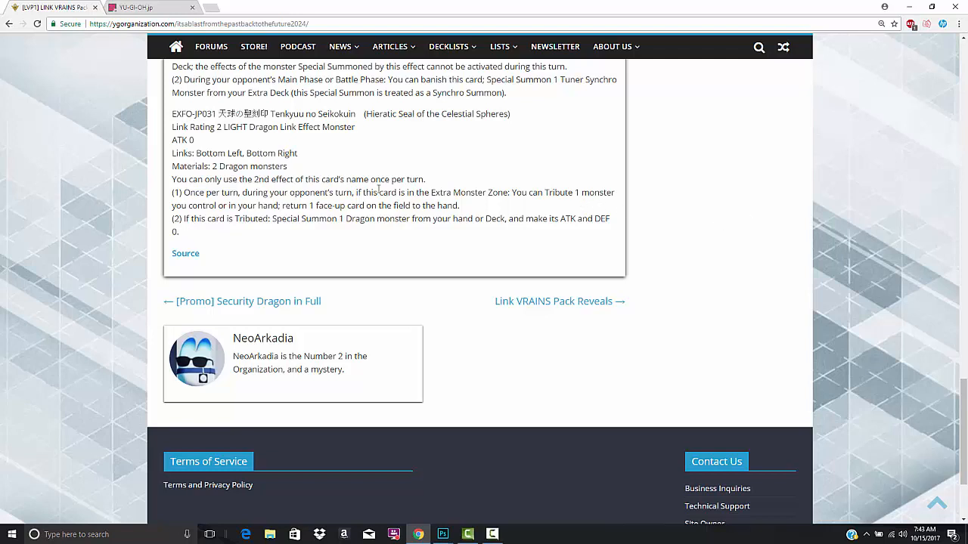
{"action": "mouse_move", "coordinate": [263, 217]}
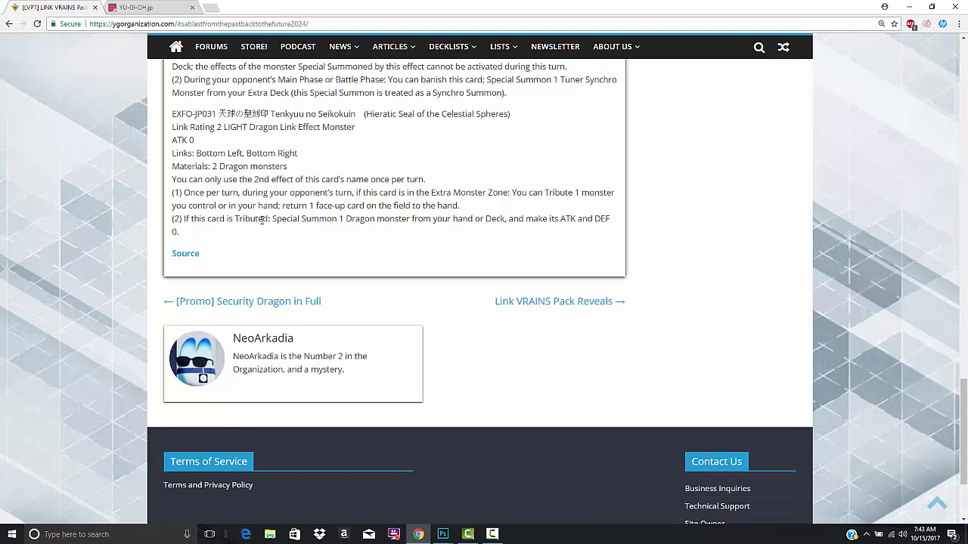
{"action": "mouse_move", "coordinate": [436, 218]}
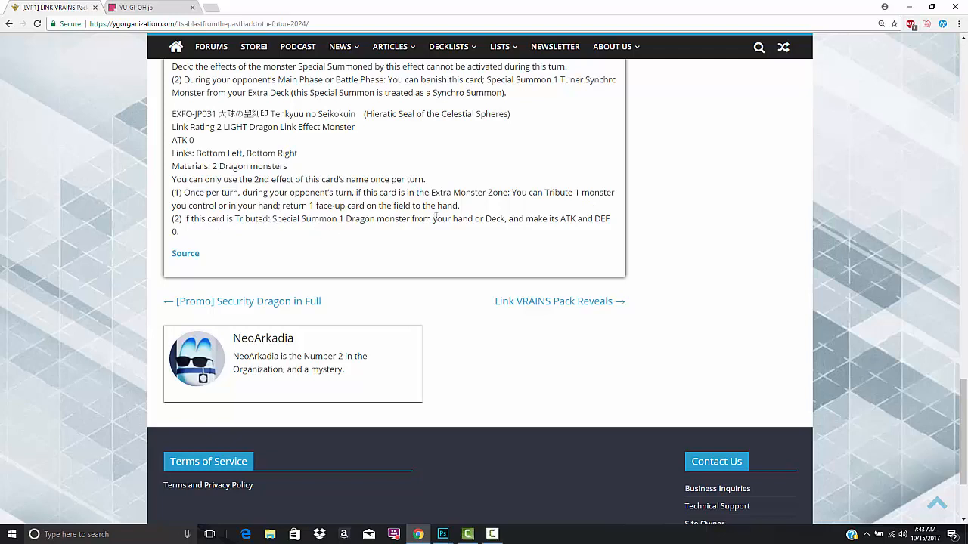
{"action": "mouse_move", "coordinate": [577, 233]}
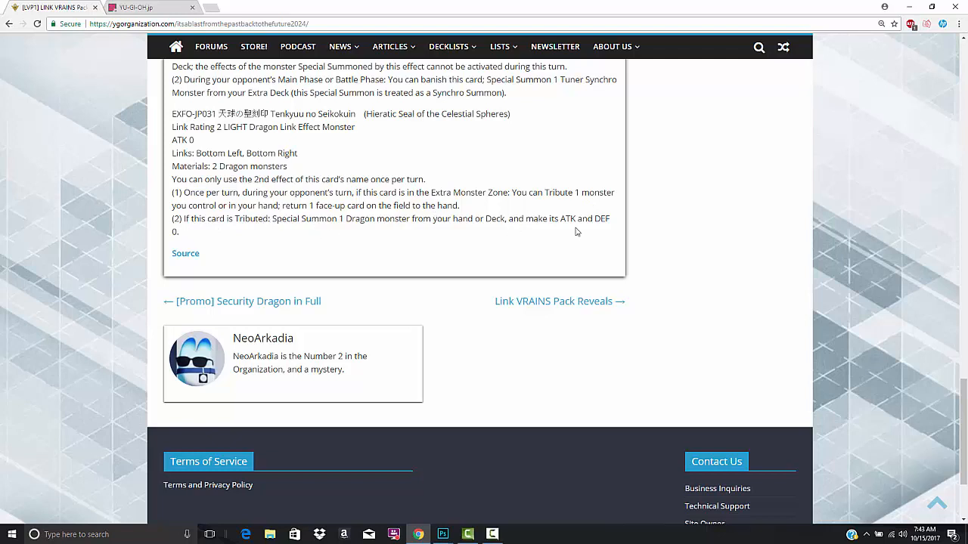
{"action": "mouse_move", "coordinate": [552, 233]}
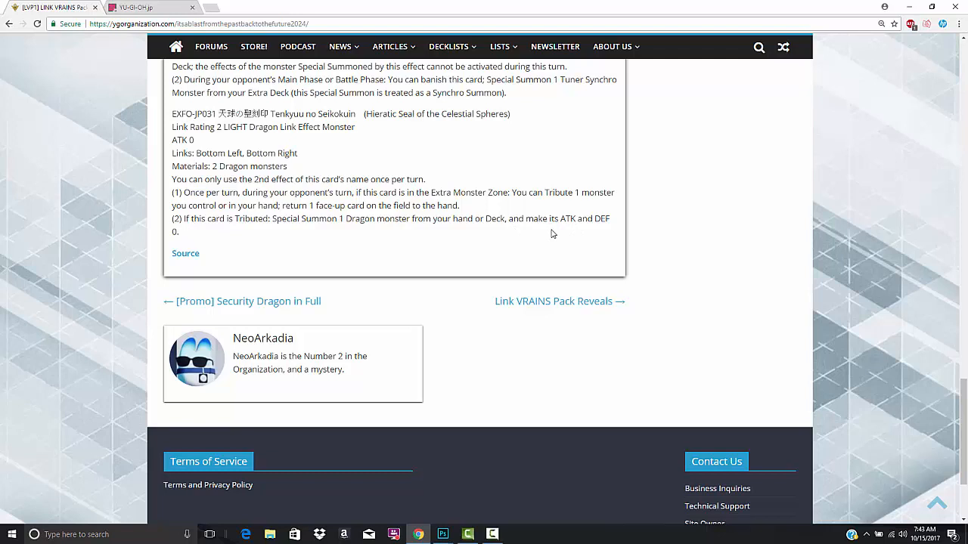
{"action": "mouse_move", "coordinate": [545, 239]}
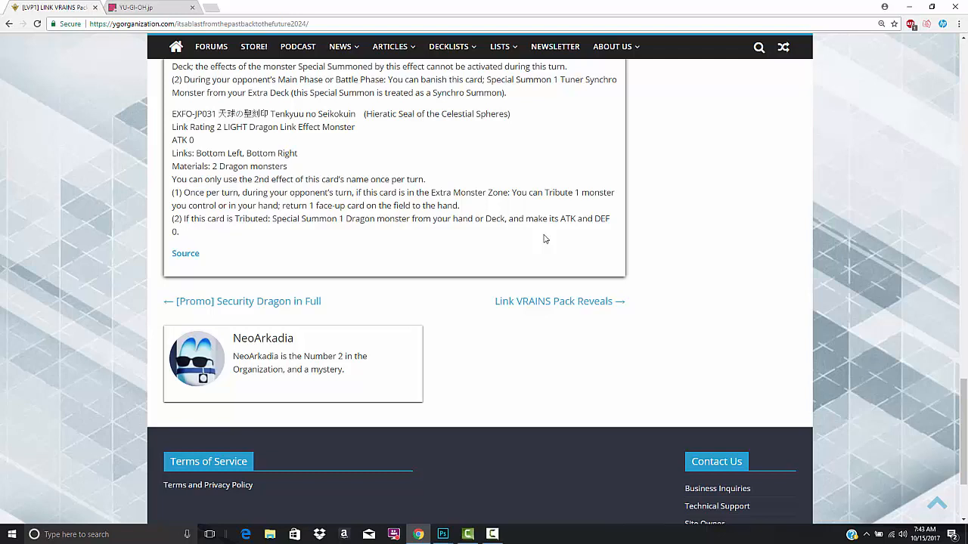
{"action": "mouse_move", "coordinate": [531, 217]}
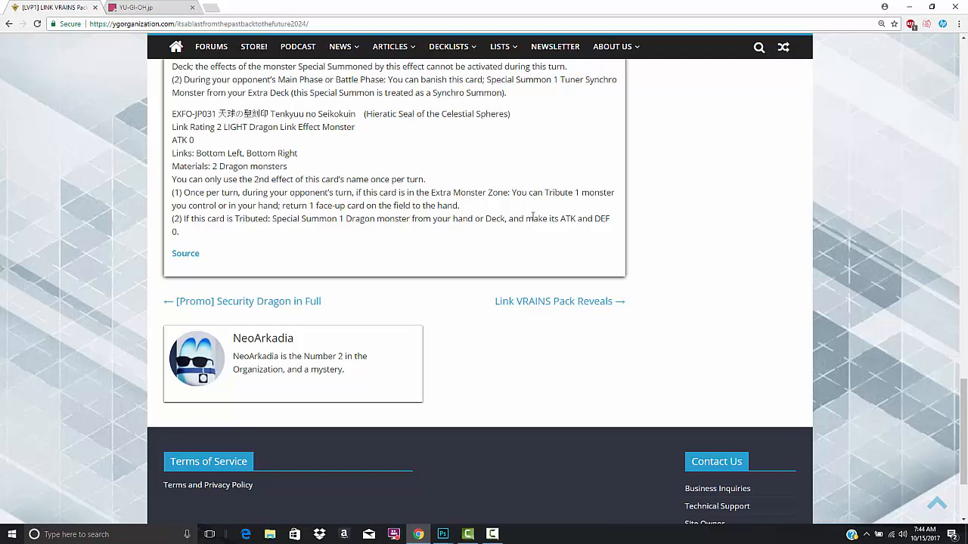
{"action": "mouse_move", "coordinate": [463, 176]}
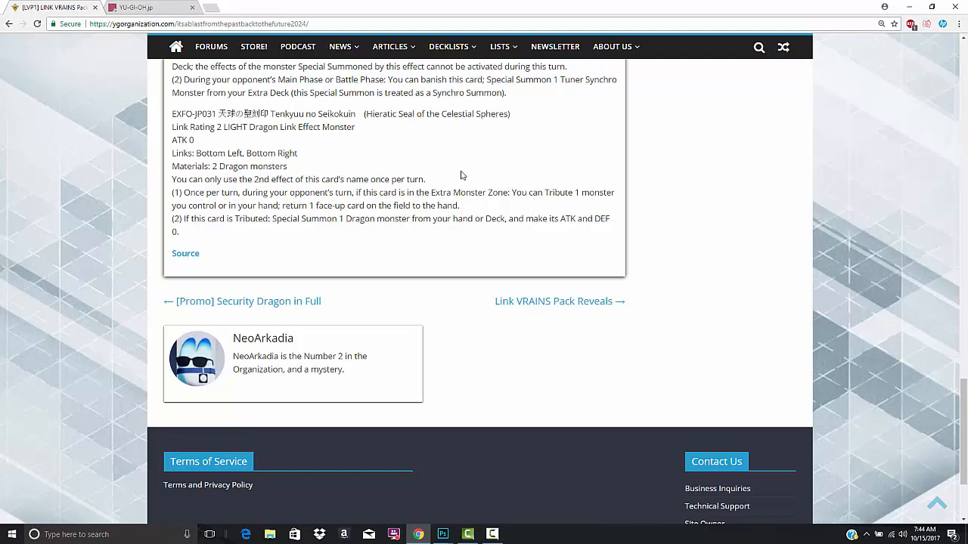
{"action": "mouse_move", "coordinate": [452, 174]}
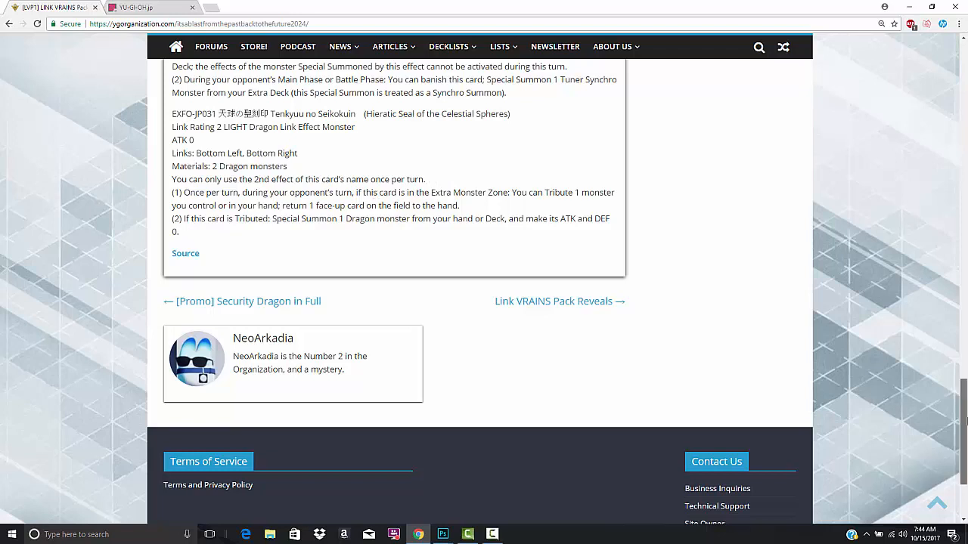
{"action": "scroll", "scroll_direction": "up", "scroll_amount": 3}
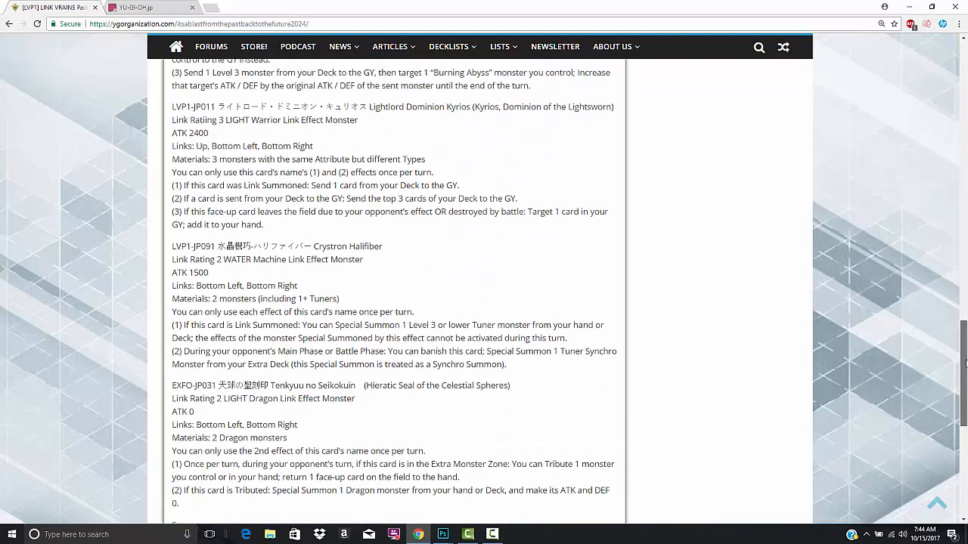